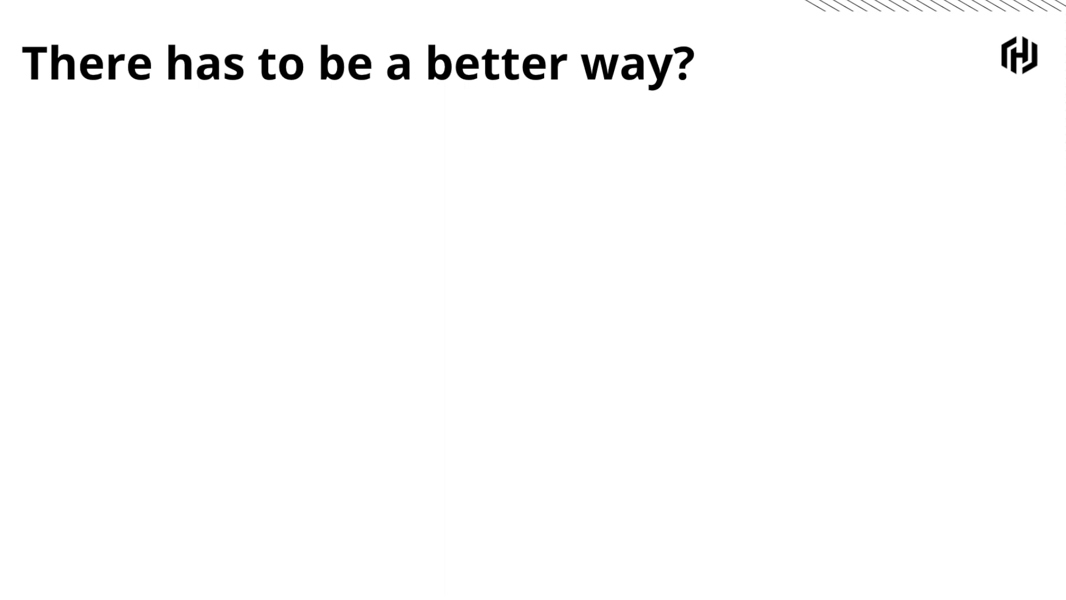
- Reveal Option 1, ClickOps via the consoles, then advance to the next point of the talk
key("Right")
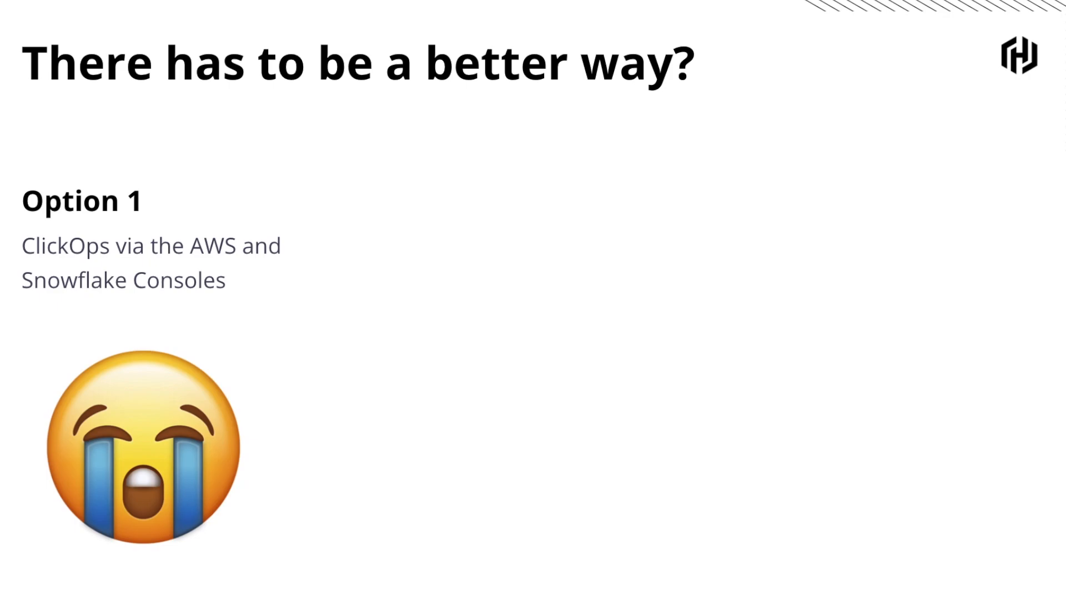
key("Right")
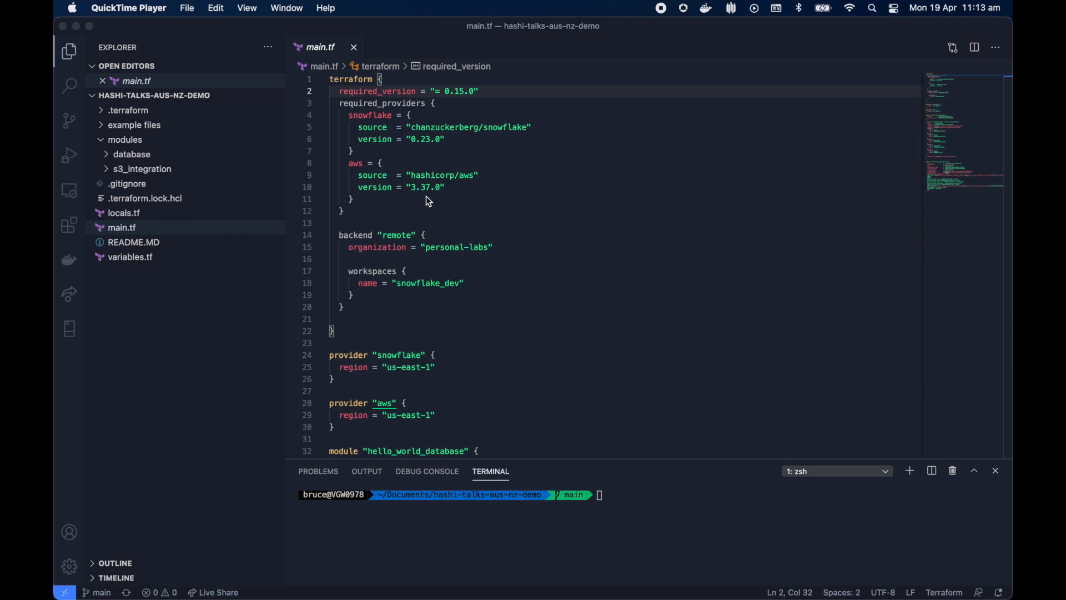
mouse_move(404, 117)
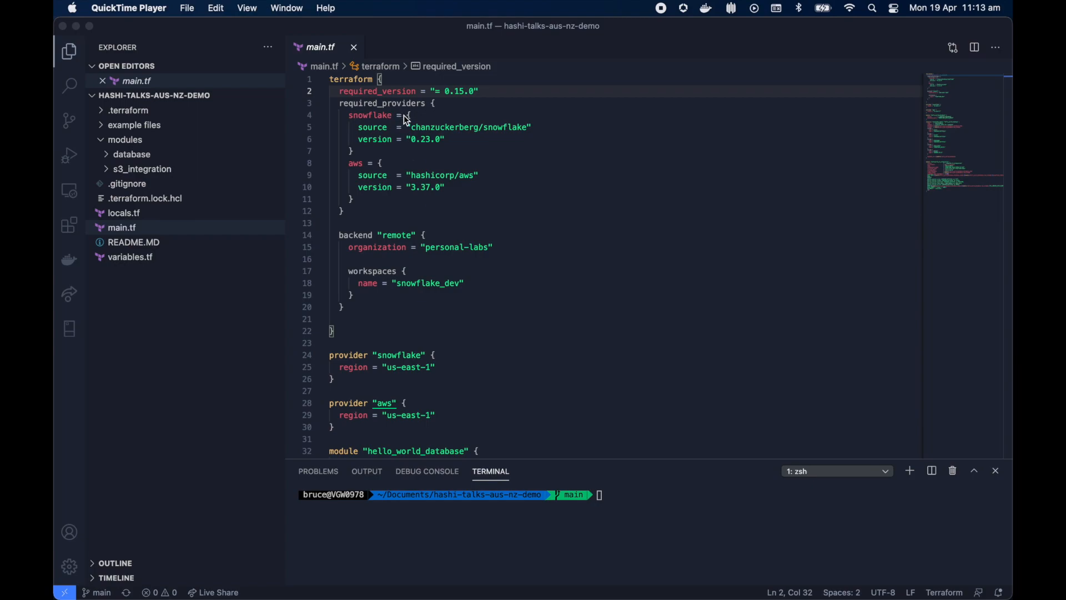
mouse_move(410, 152)
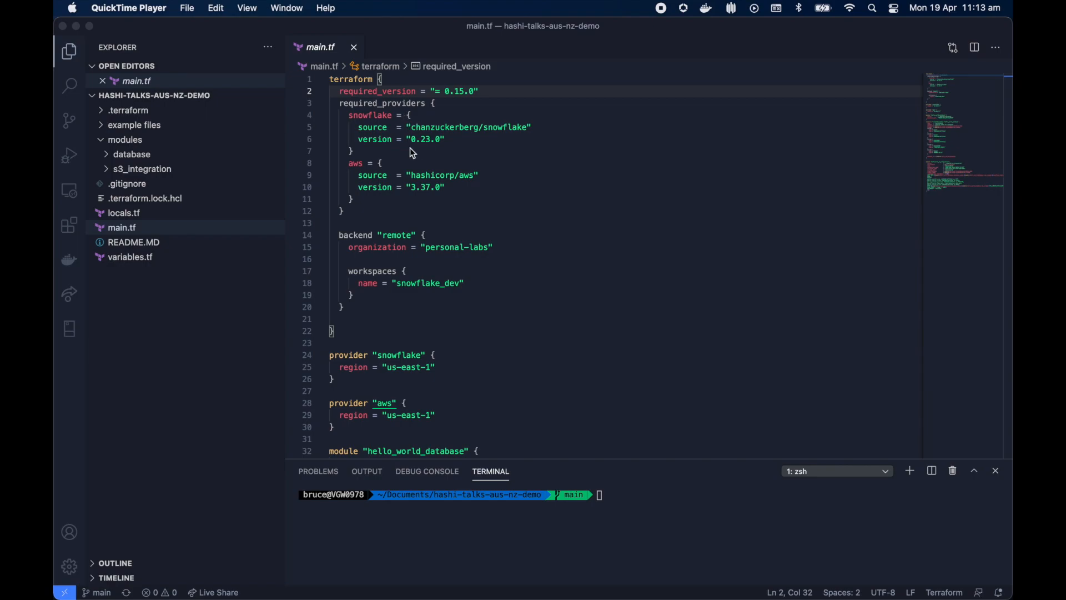
mouse_move(439, 155)
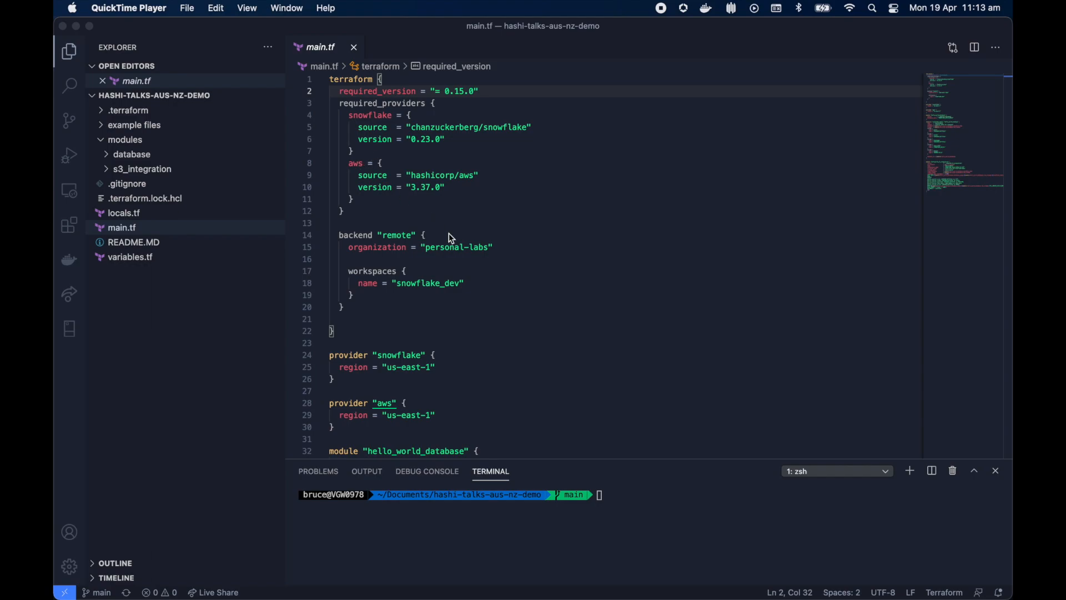
scroll("down", 3)
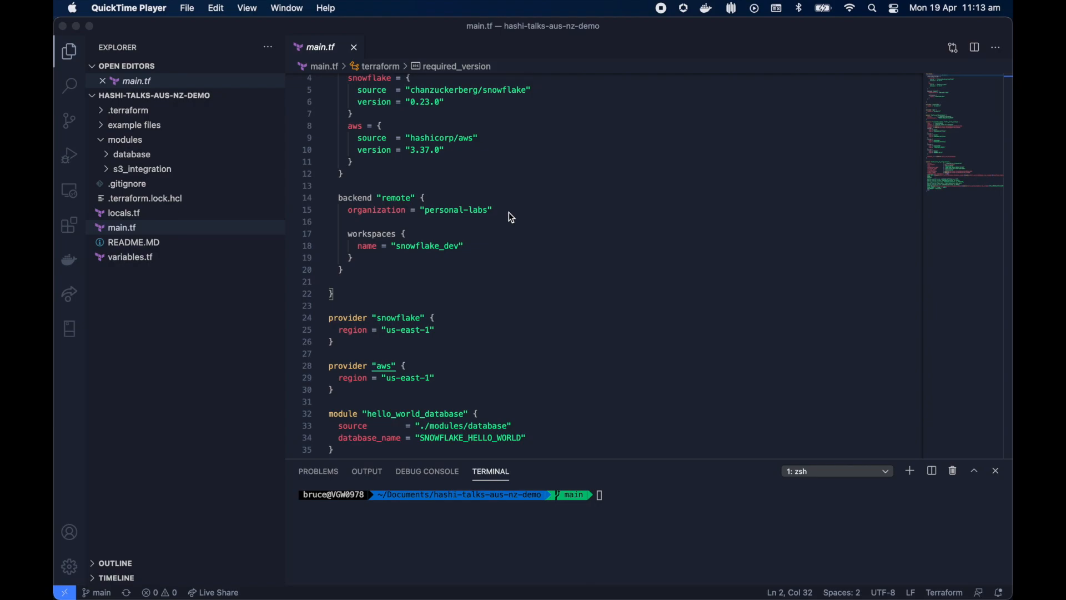
left_click(432, 252)
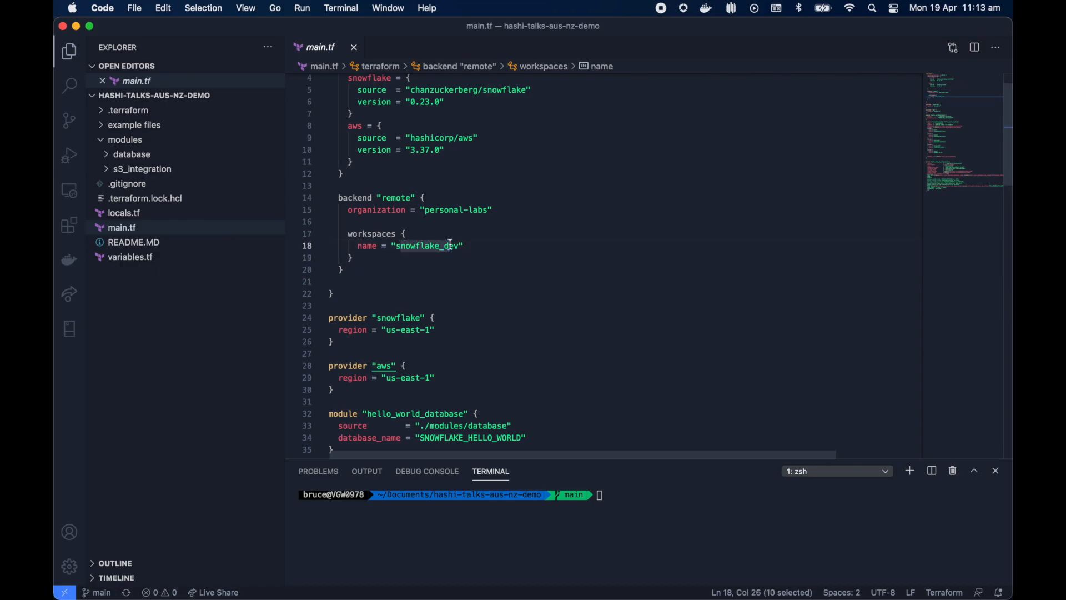
scroll("down", 3)
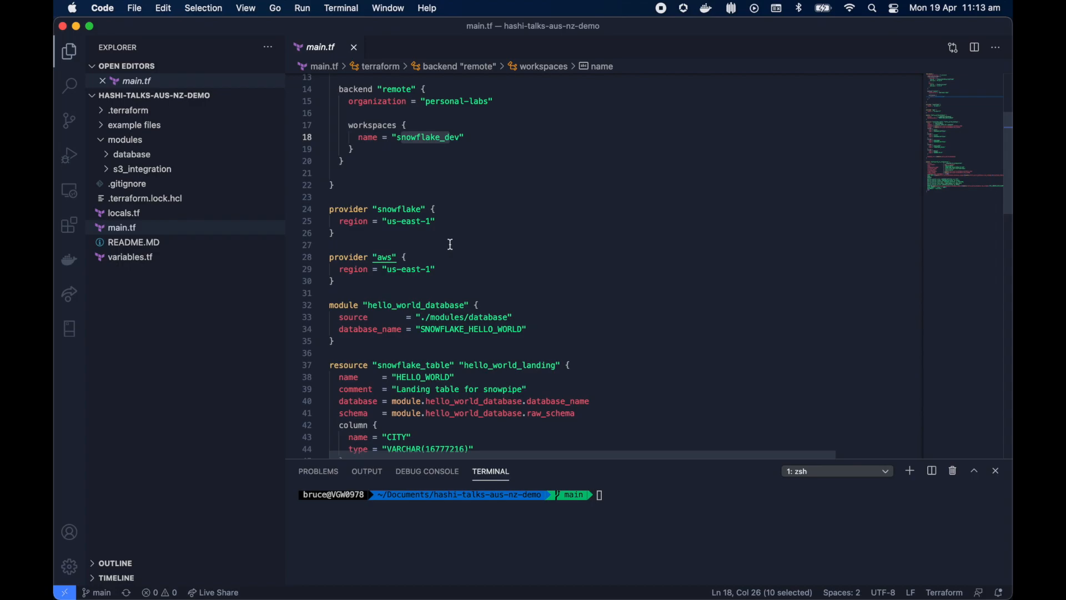
mouse_move(411, 266)
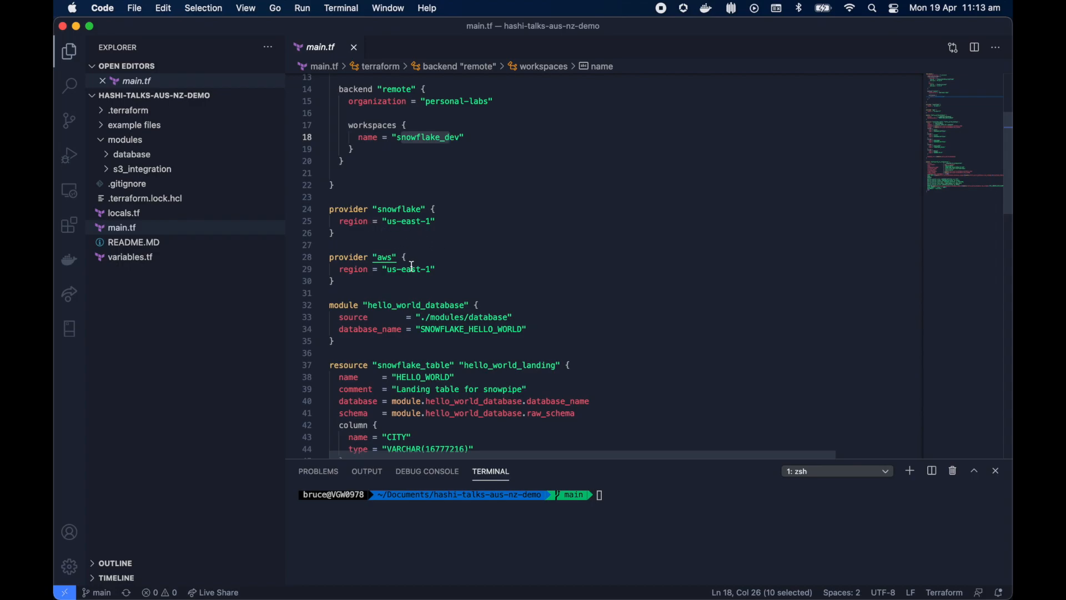
mouse_move(565, 231)
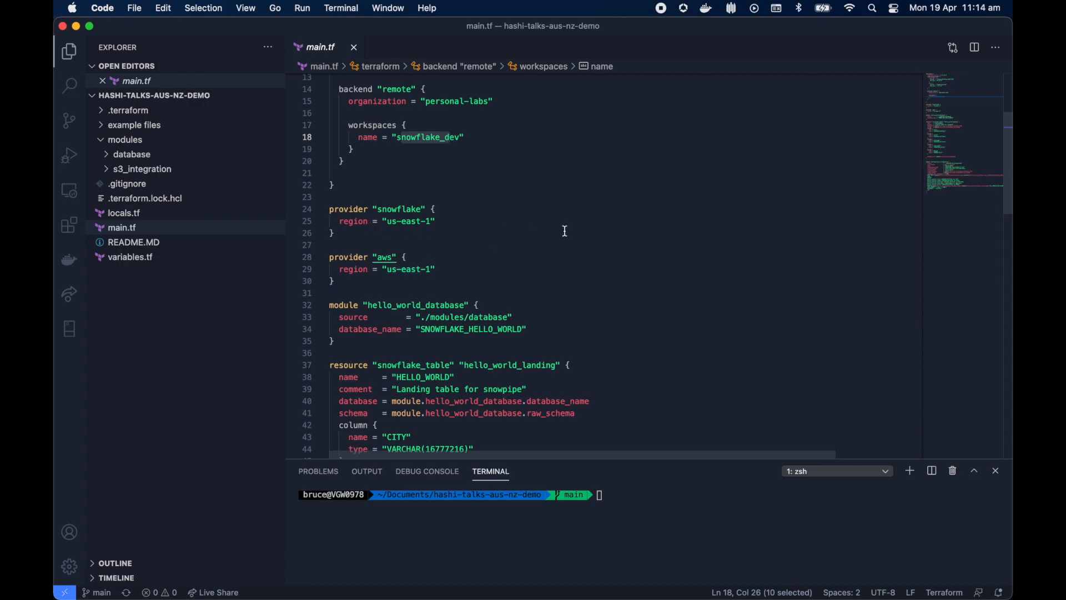
mouse_move(478, 253)
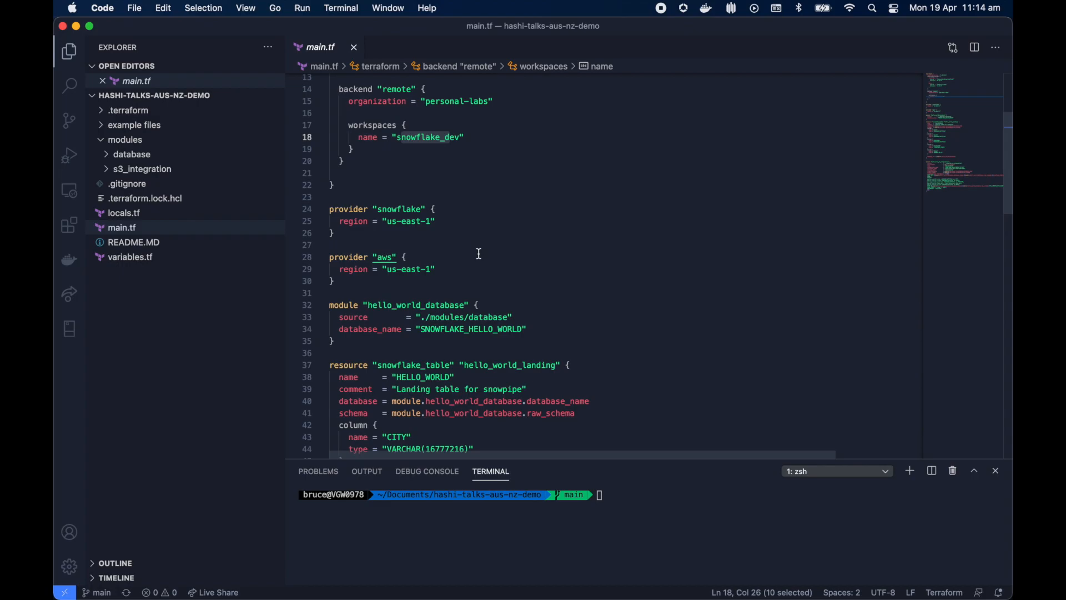
scroll("down", 3)
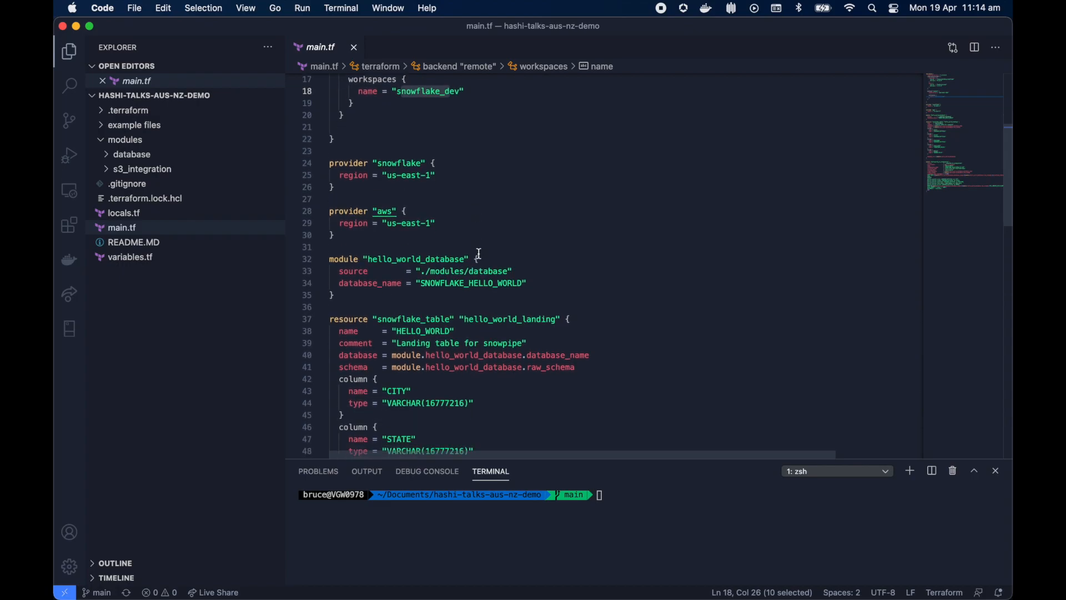
scroll("down", 3)
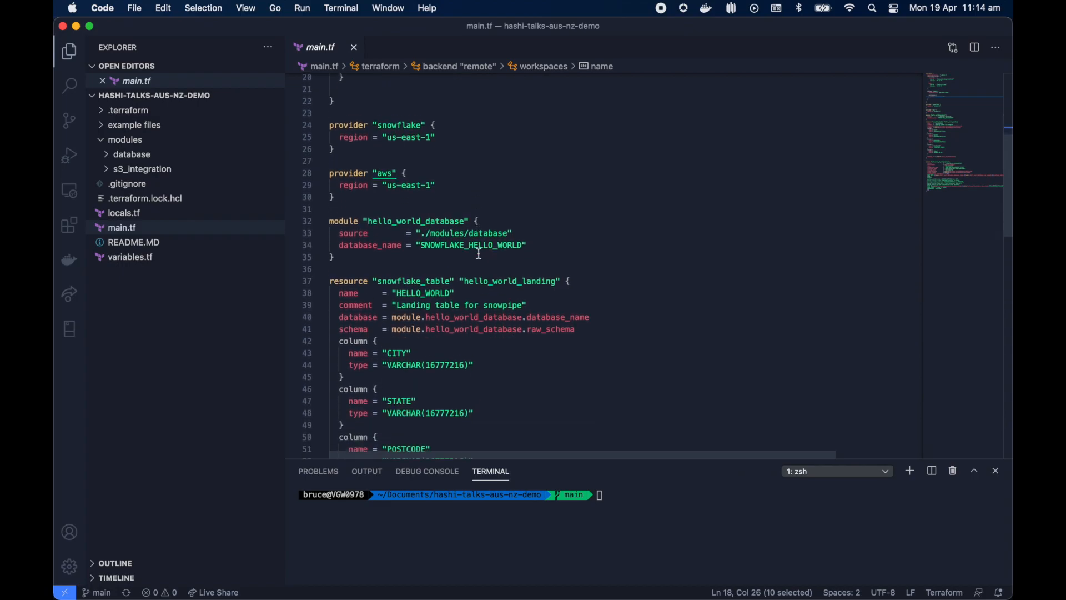
scroll("down", 3)
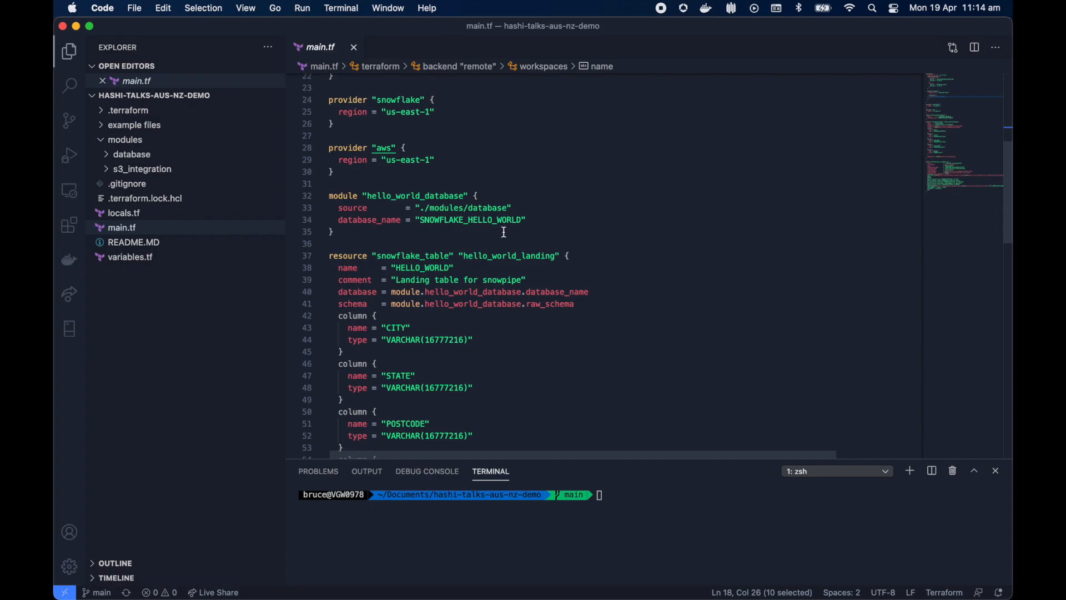
mouse_move(464, 218)
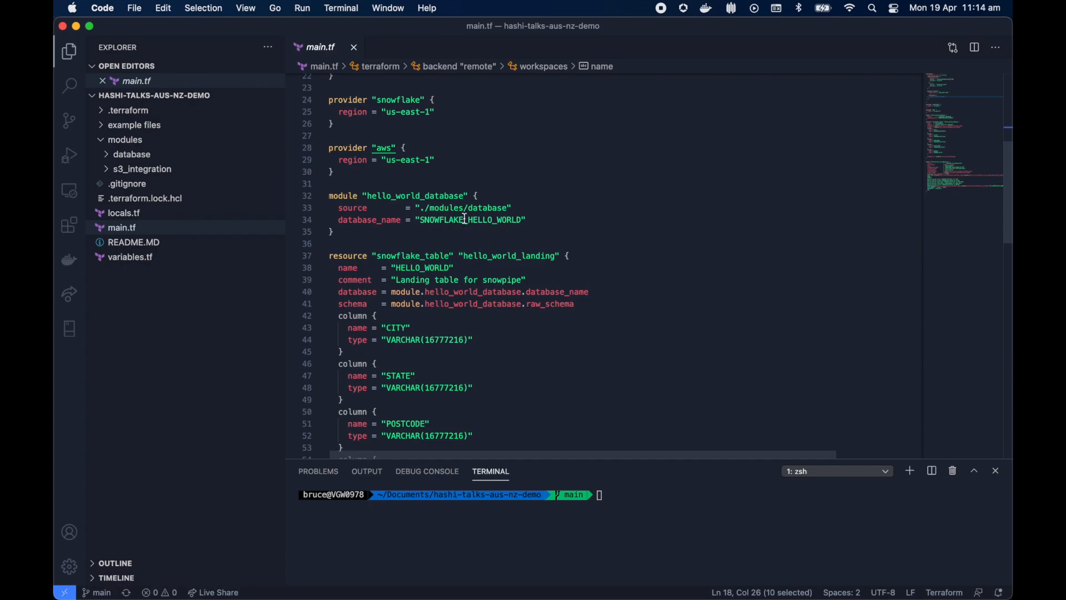
double_click(472, 219)
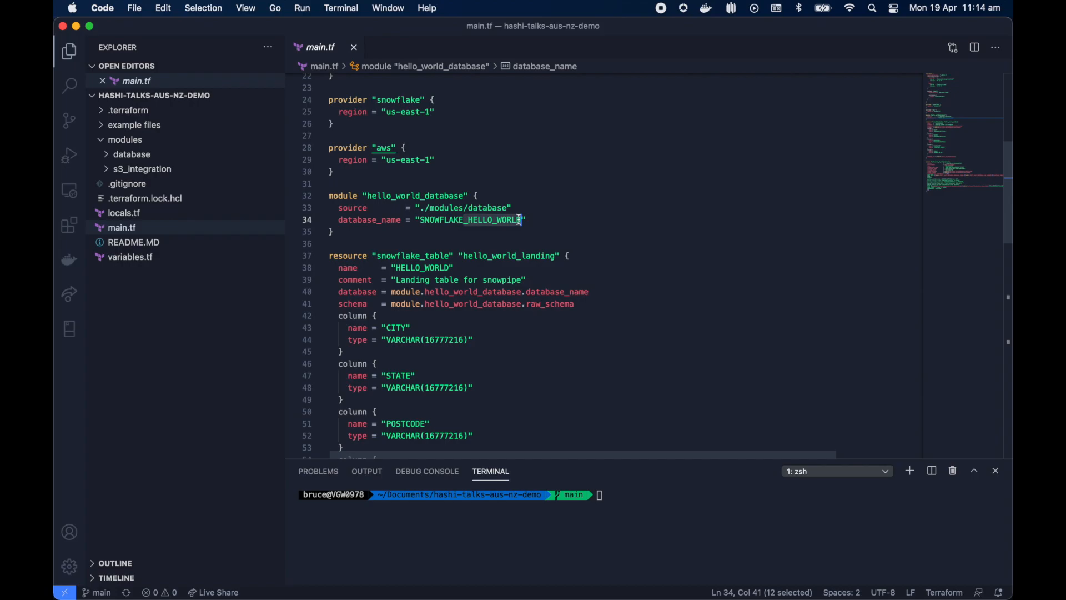
left_click(133, 154)
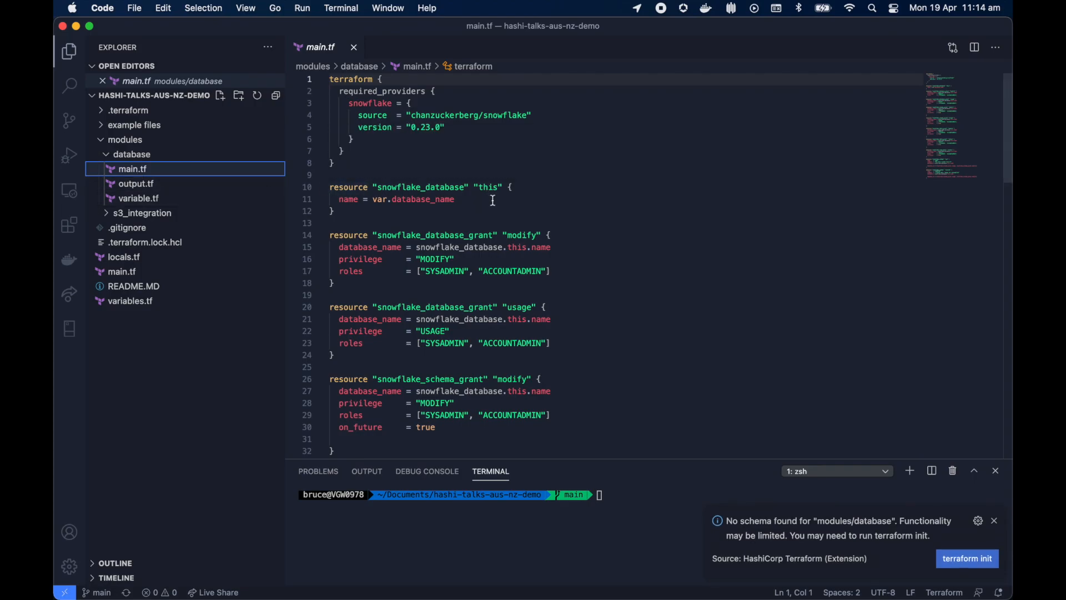
scroll("down", 3)
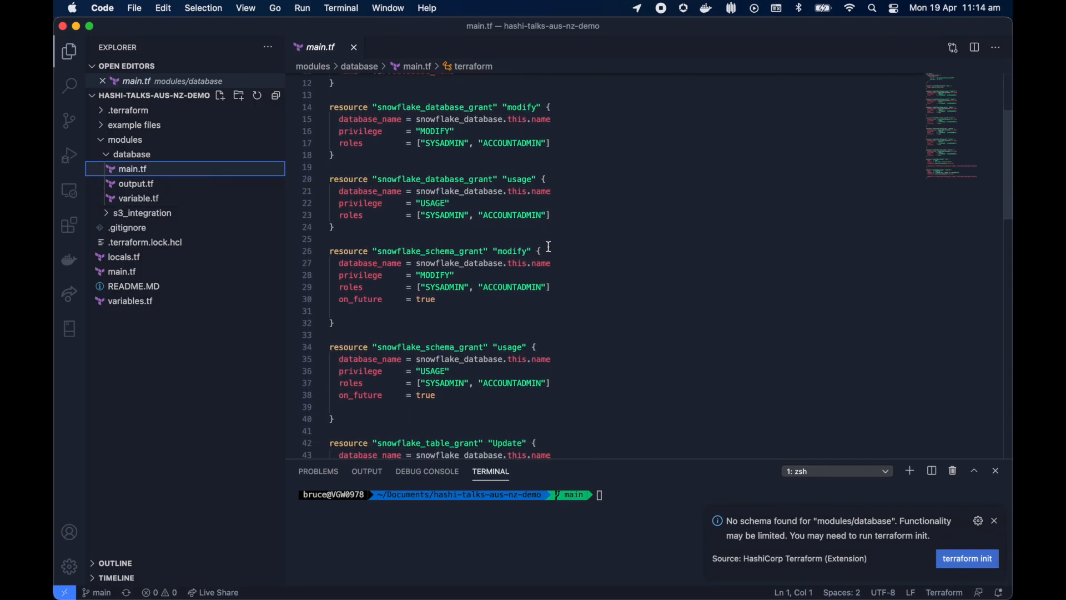
scroll("down", 3)
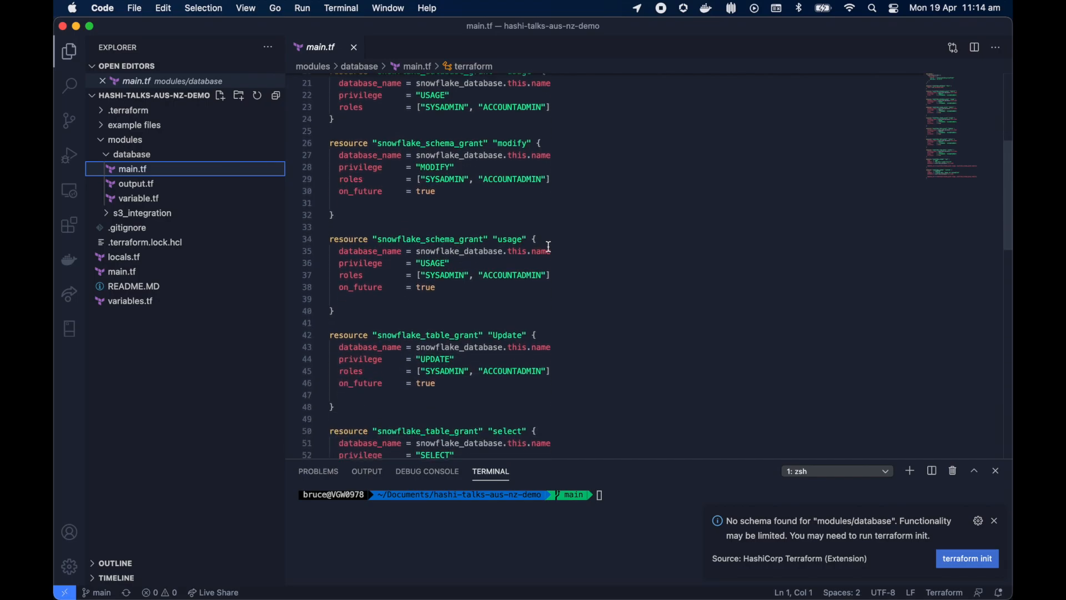
scroll("down", 3)
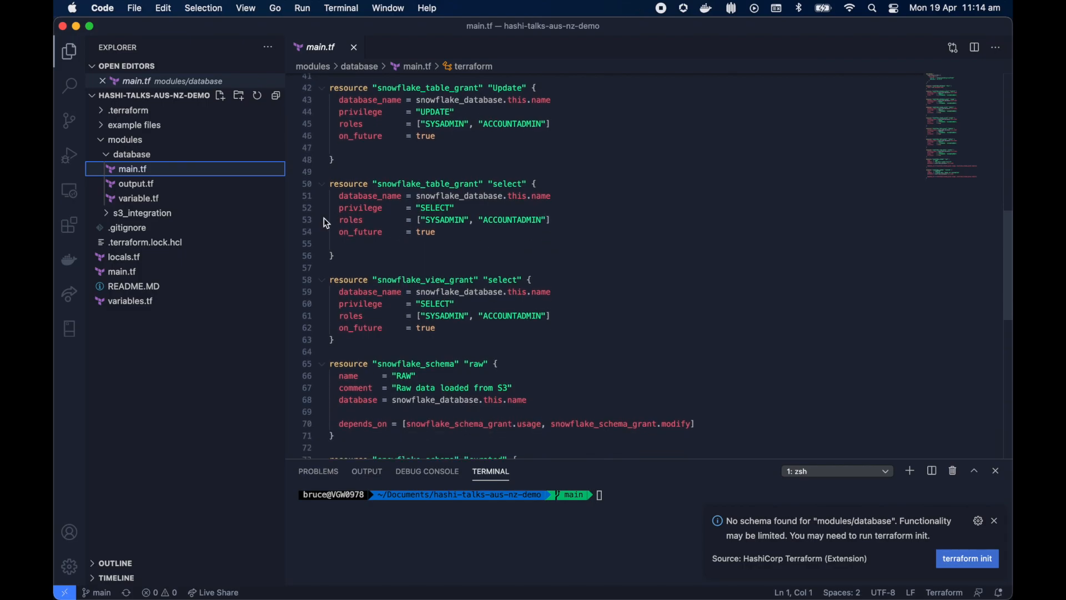
left_click(121, 271)
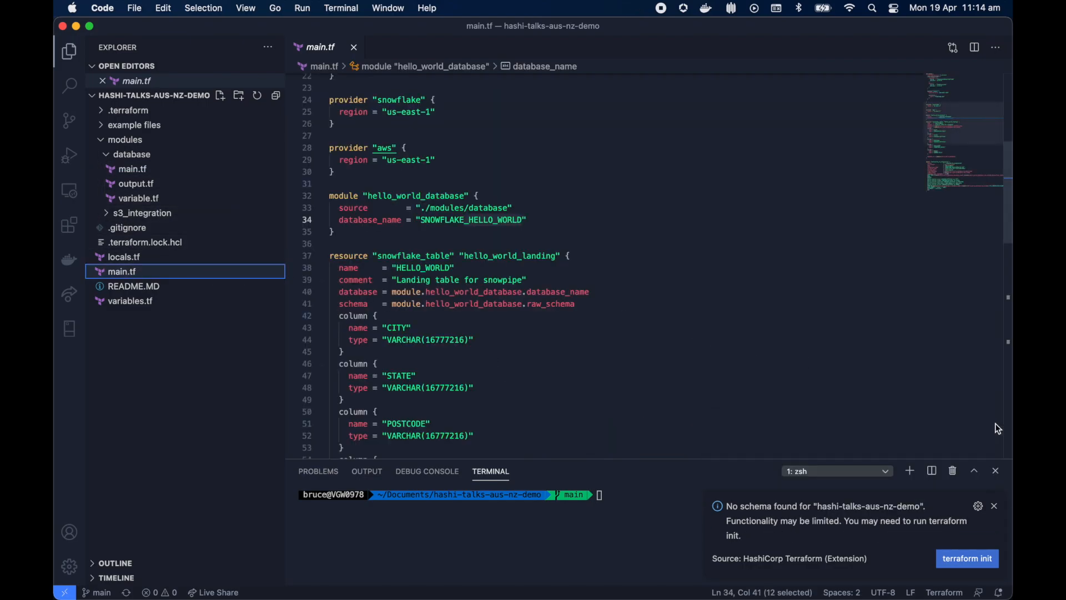
- Scroll through the currently open Terraform file to review its remaining definitions
scroll("down", 3)
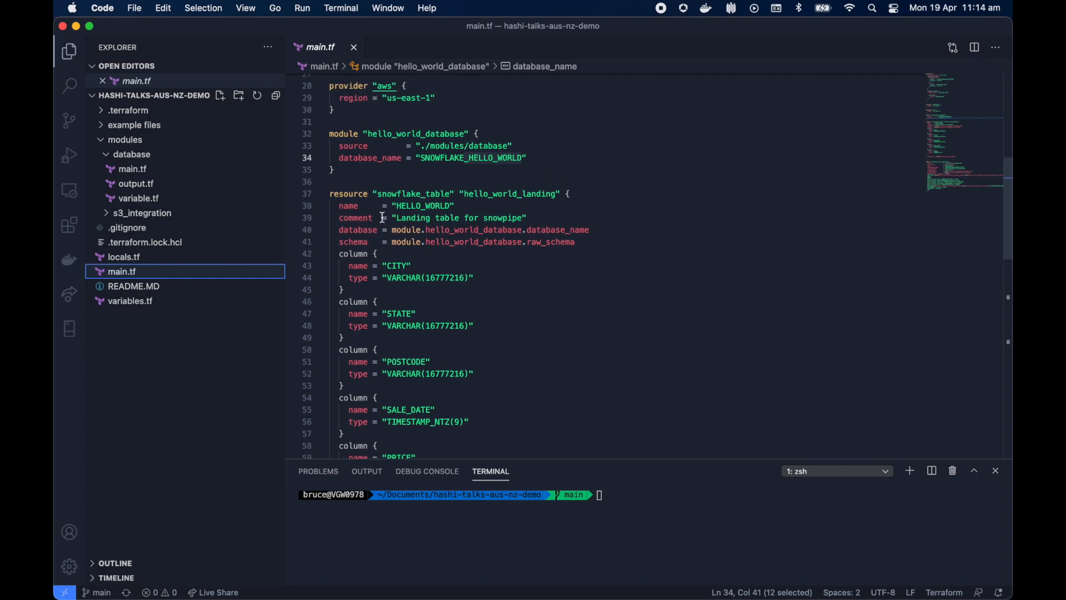
scroll("down", 3)
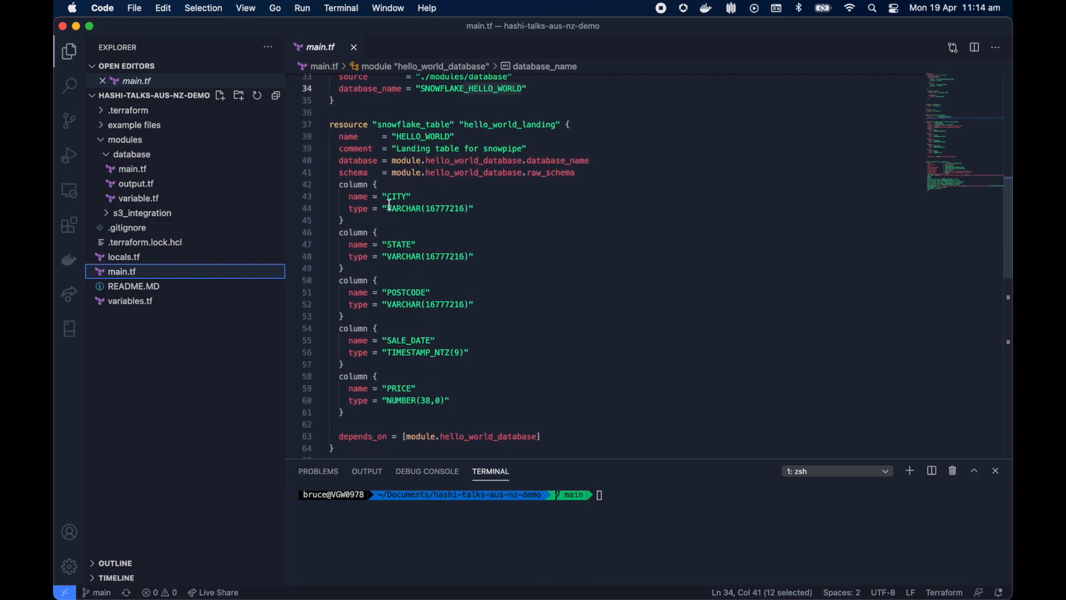
mouse_move(517, 210)
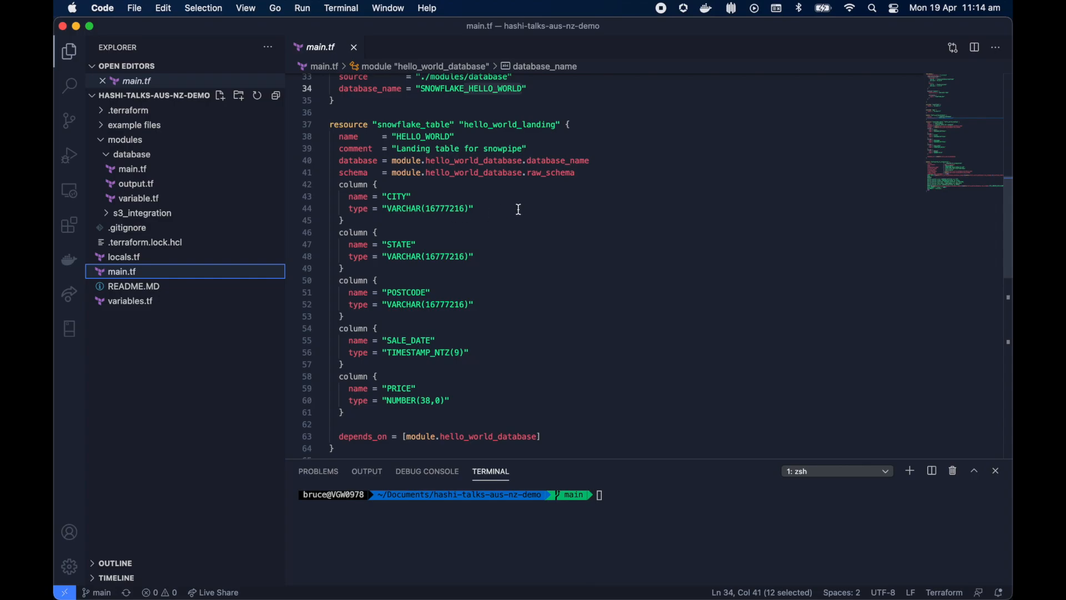
scroll("down", 3)
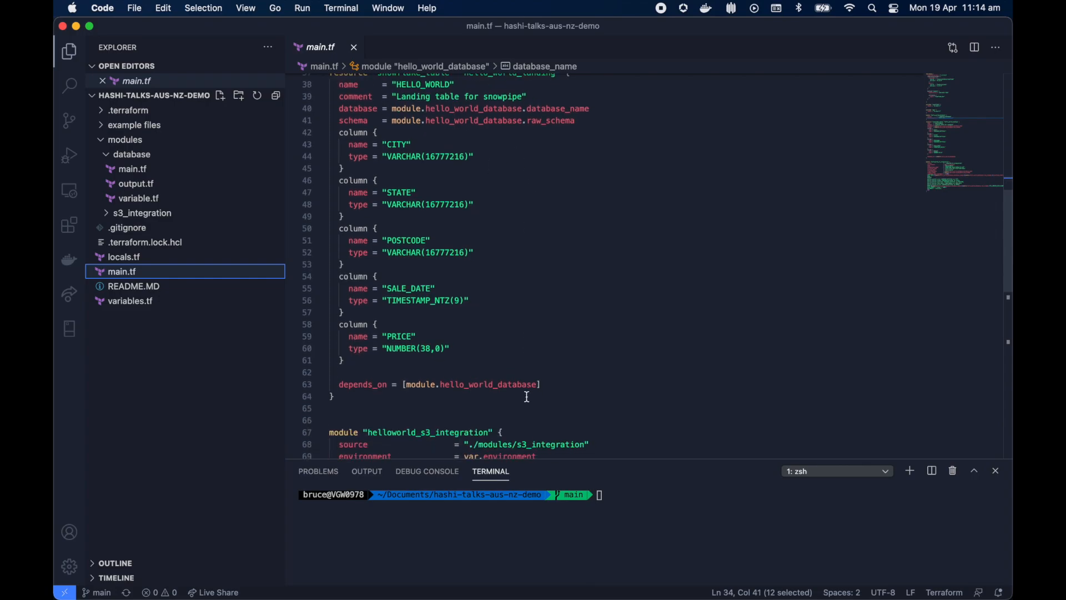
scroll("down", 3)
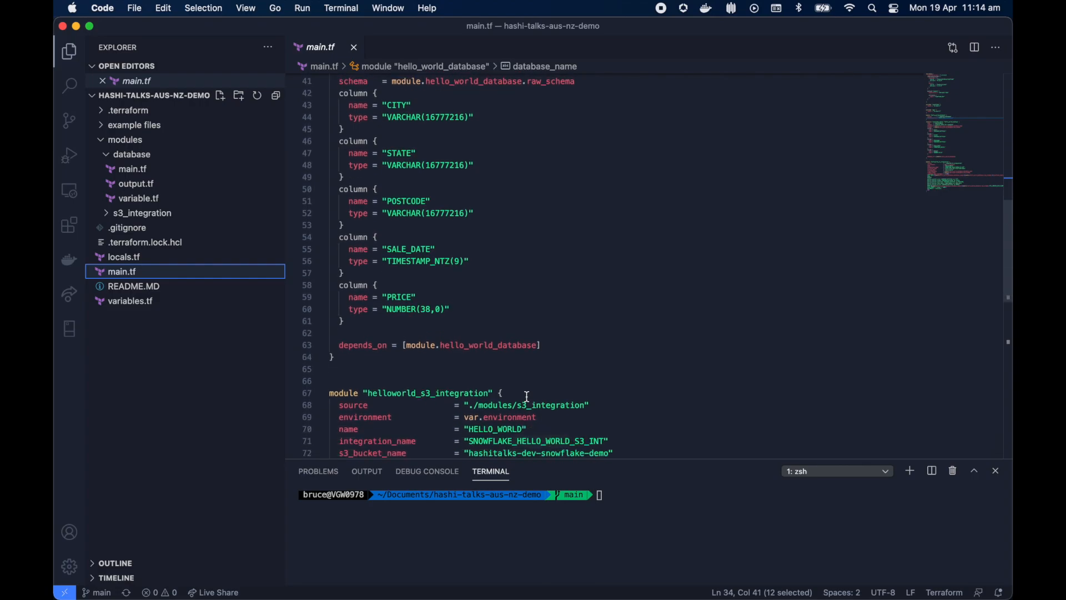
scroll("down", 3)
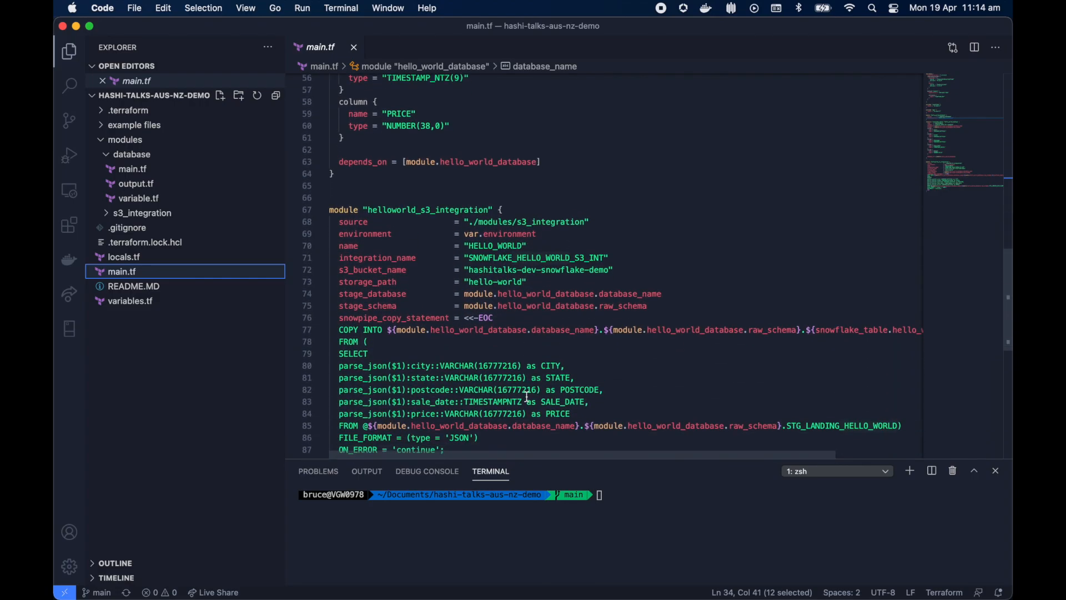
scroll("down", 3)
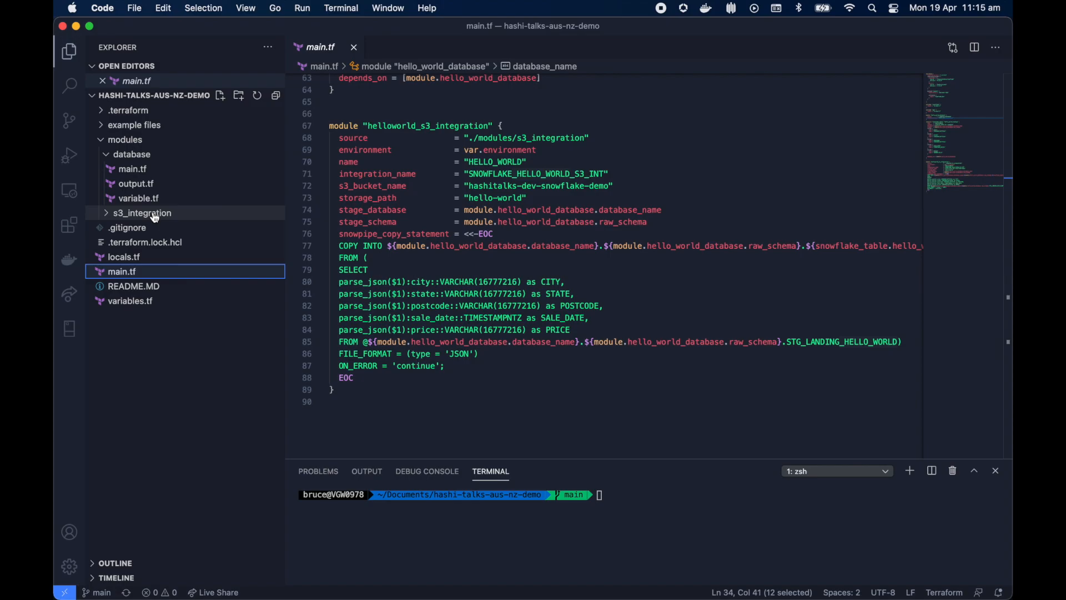
- View iam.tf in modules/s3_integration: S3 policy, Snowflake-assumable role and attachment
left_click(142, 212)
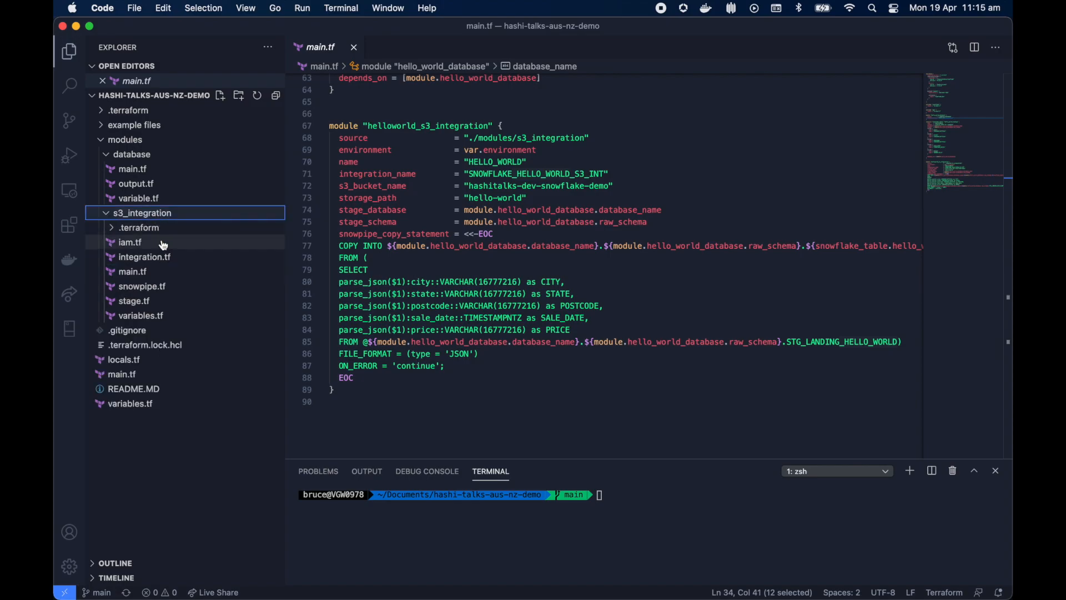
mouse_move(130, 243)
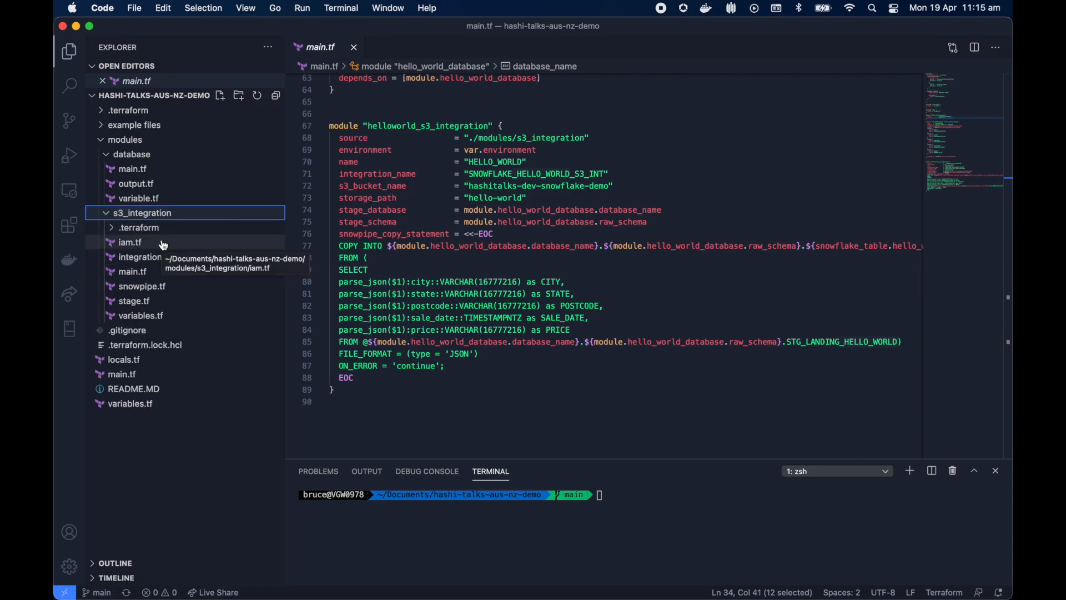
double_click(130, 242)
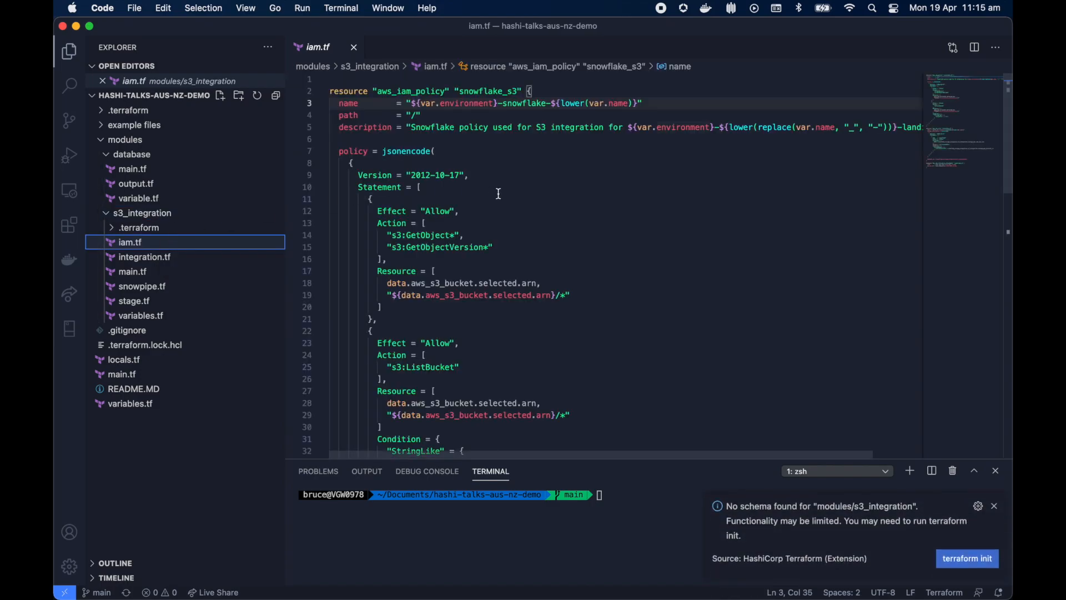
mouse_move(631, 229)
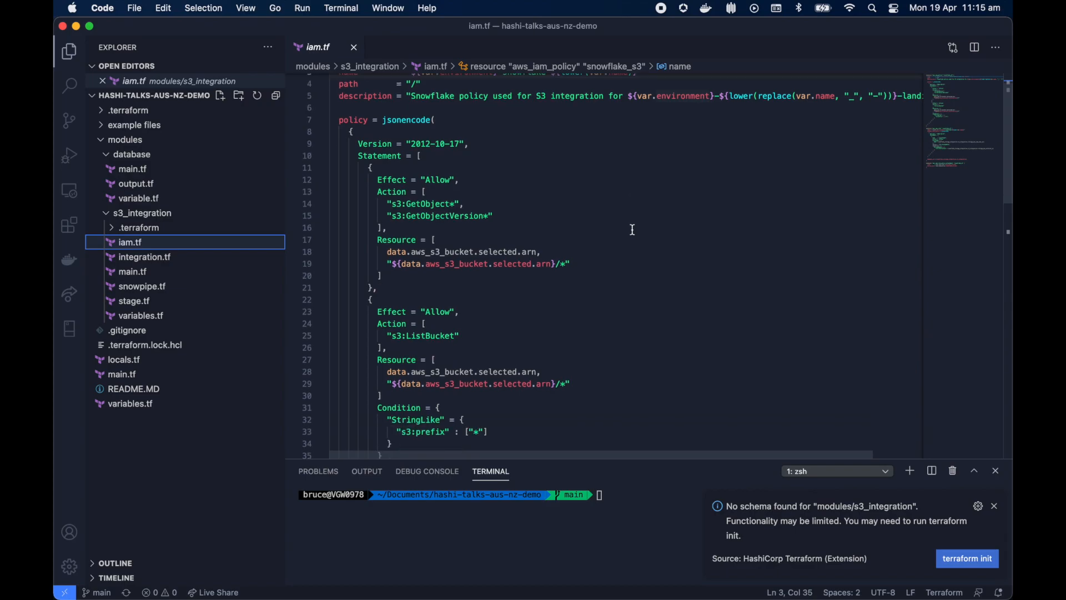
scroll("down", 3)
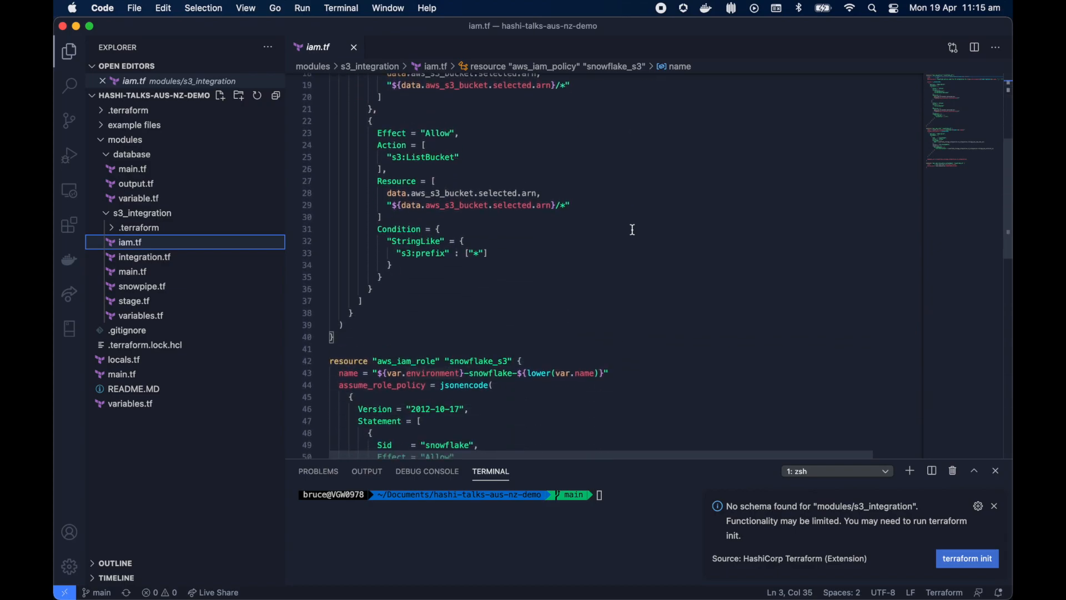
scroll("down", 3)
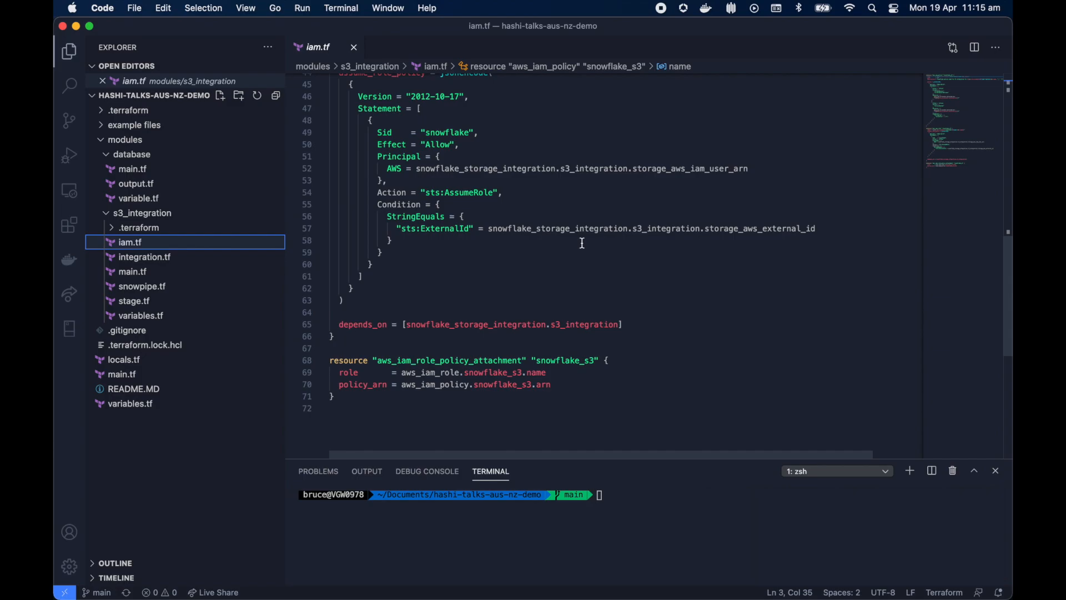
mouse_move(695, 234)
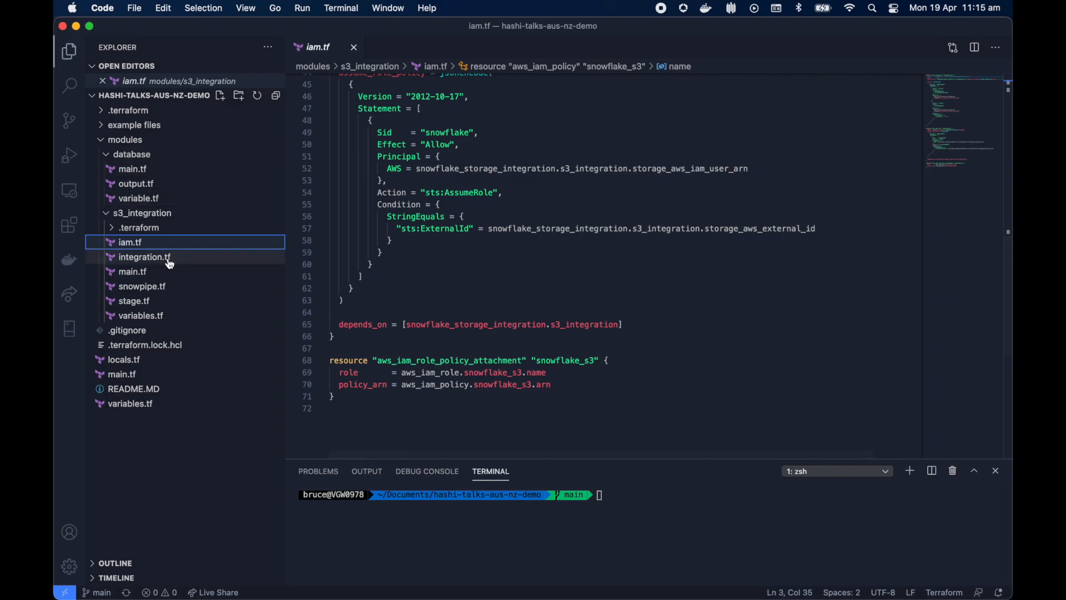
- Review integration.tf, snowpipe.tf and stage.tf, dismiss the schema notification and maximize the terminal
left_click(144, 256)
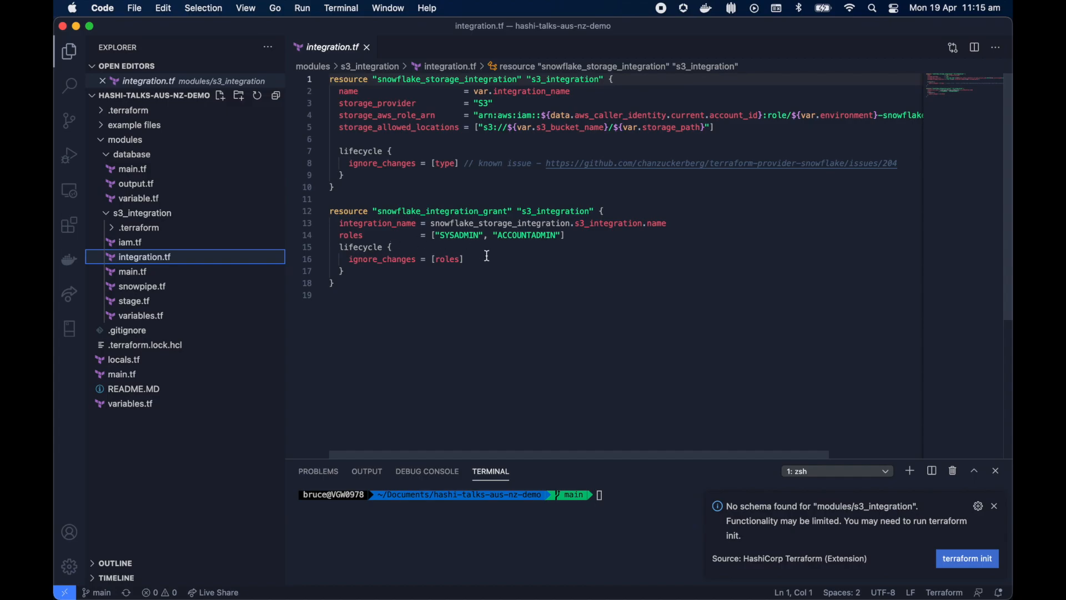
mouse_move(256, 315)
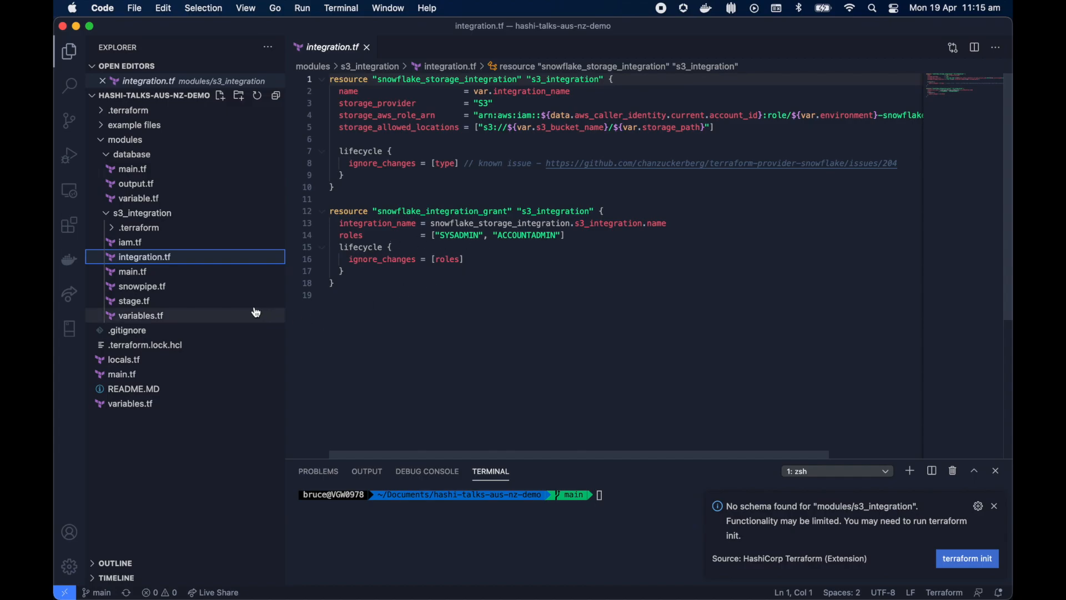
left_click(142, 286)
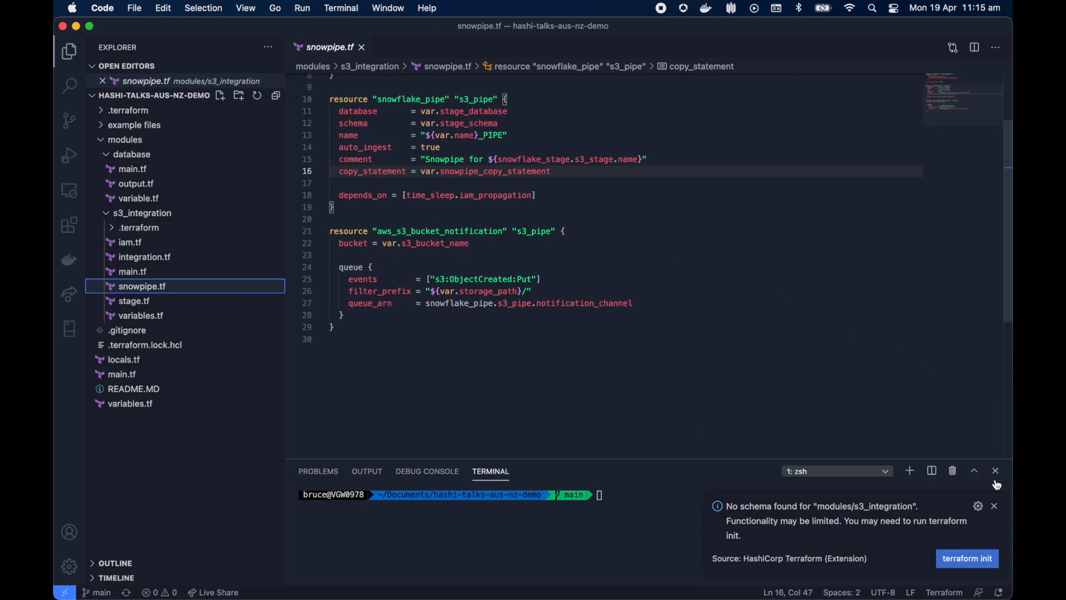
left_click(993, 505)
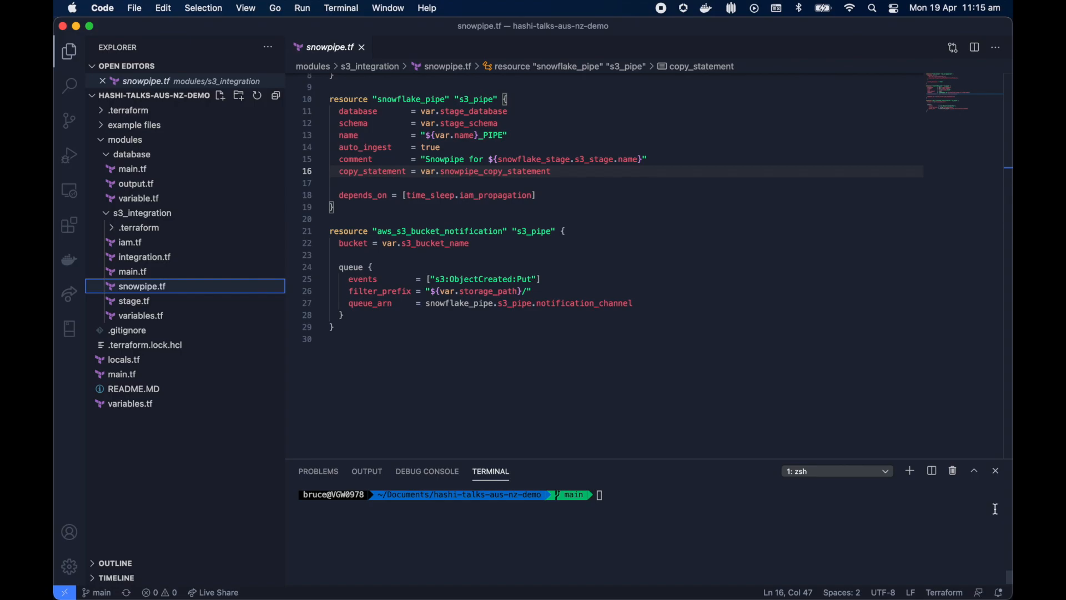
mouse_move(560, 358)
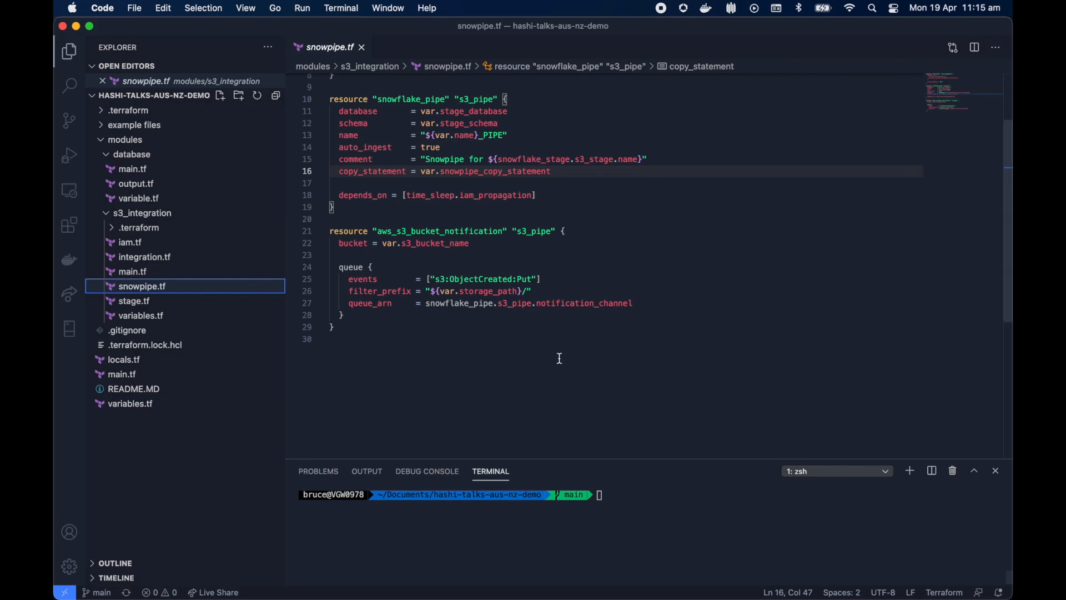
left_click(133, 300)
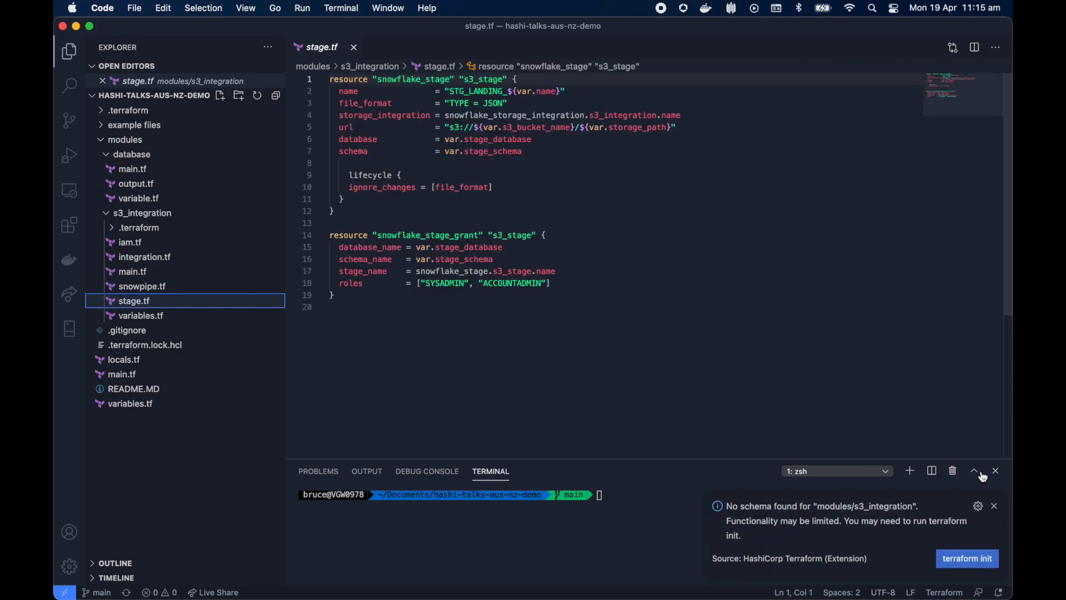
left_click(993, 506)
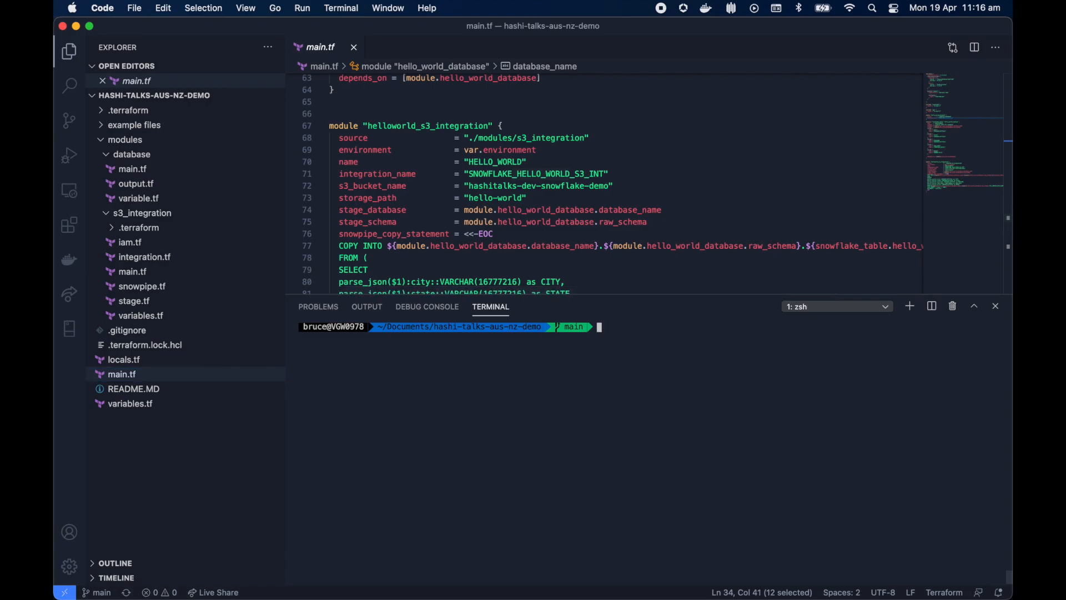
- Run terraform apply and scroll the plan showing 21 to add, 0 to change, 0 to destroy
type("terraform apply")
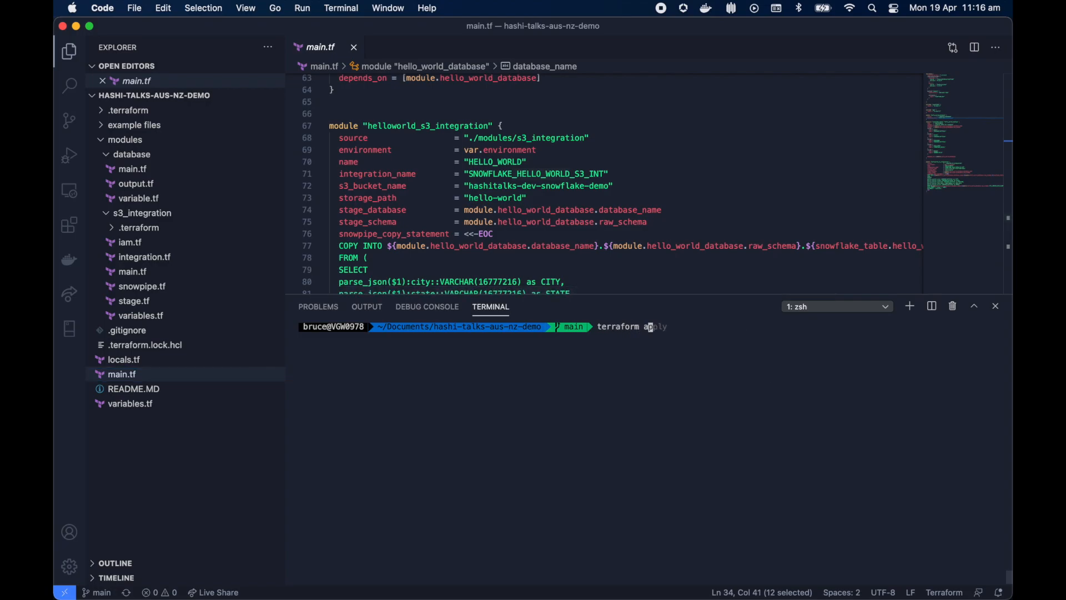
key("enter")
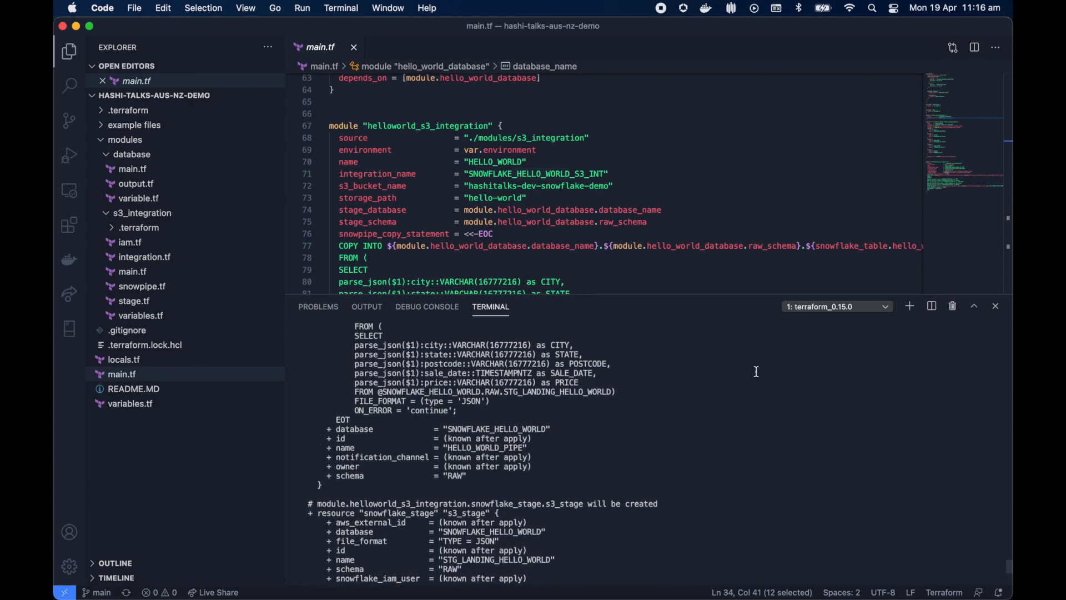
scroll("down", 3)
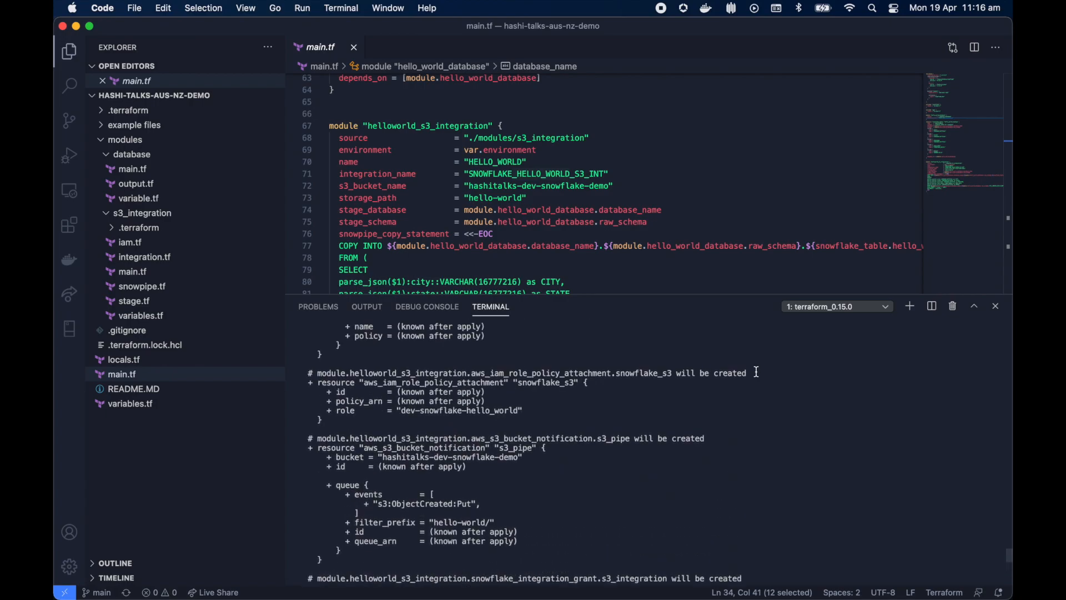
scroll("down", 3)
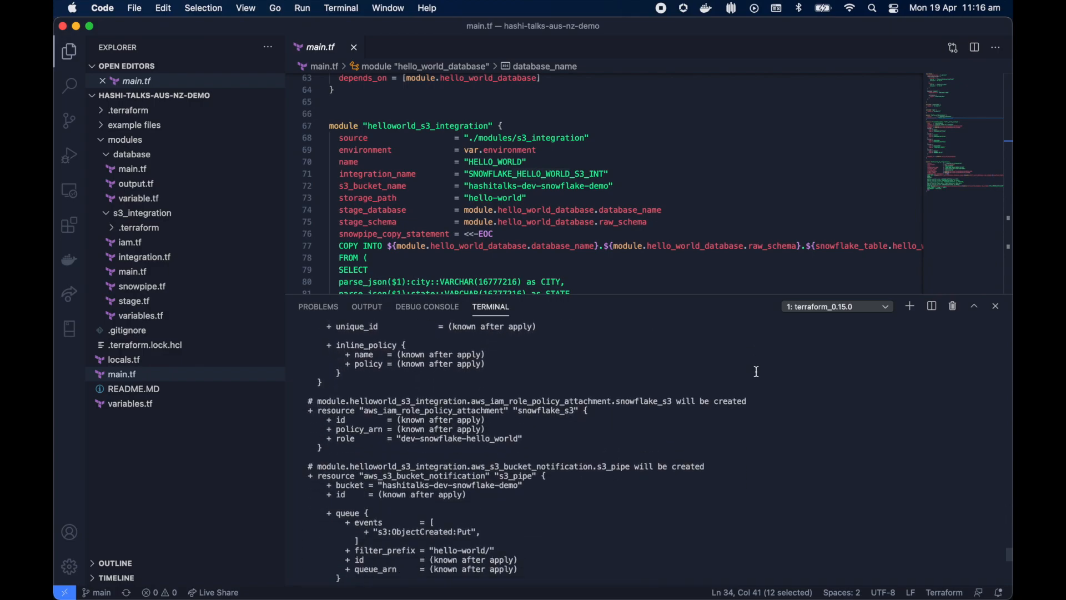
scroll("down", 3)
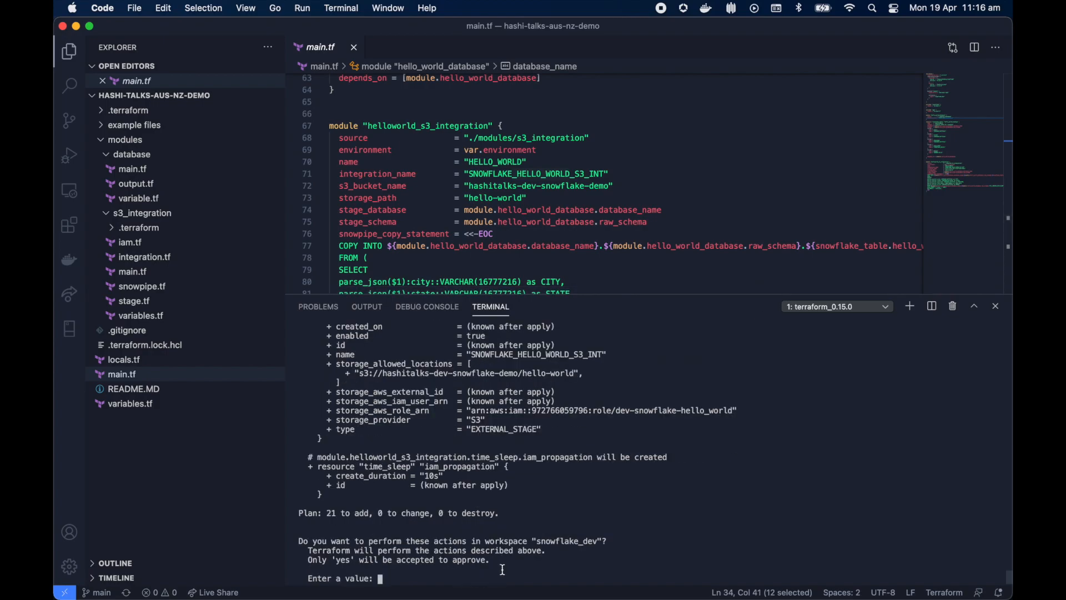
- Answer yes at the 'Enter a value' prompt to approve the Terraform plan
type("yes")
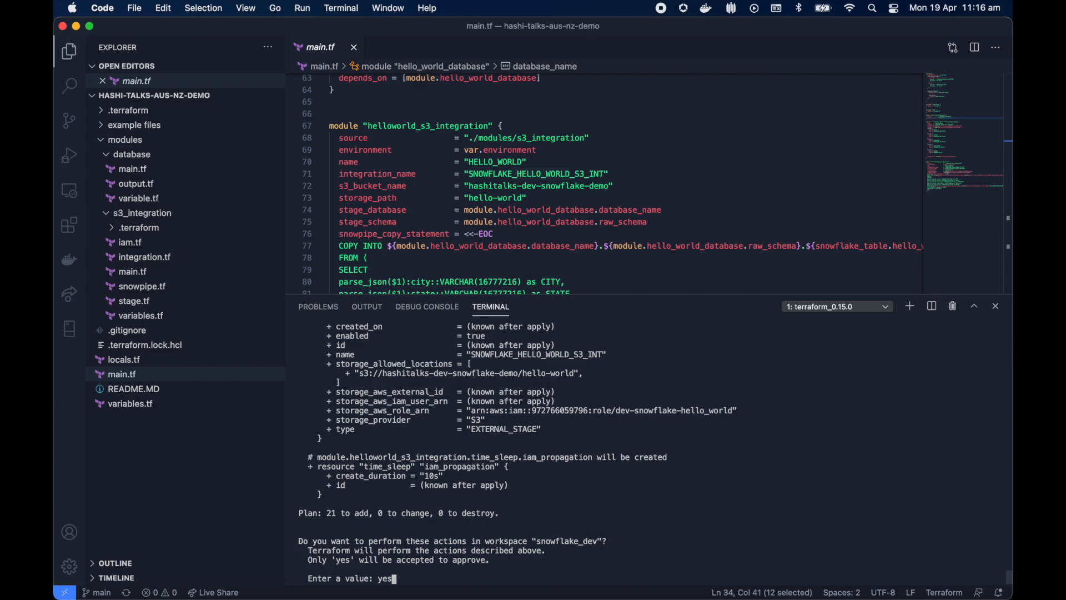
key("enter")
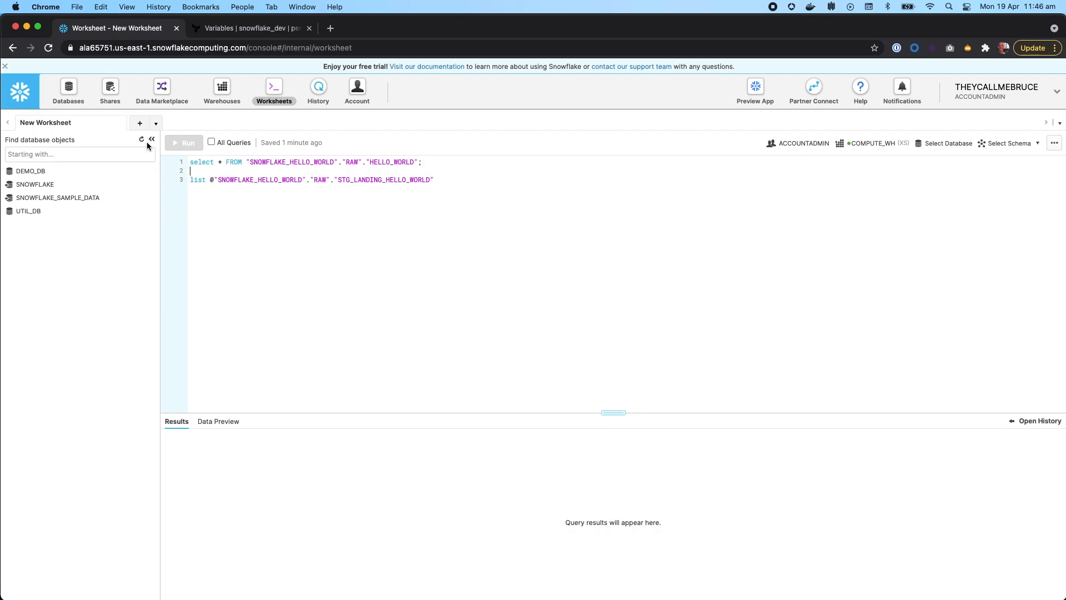
mouse_move(141, 139)
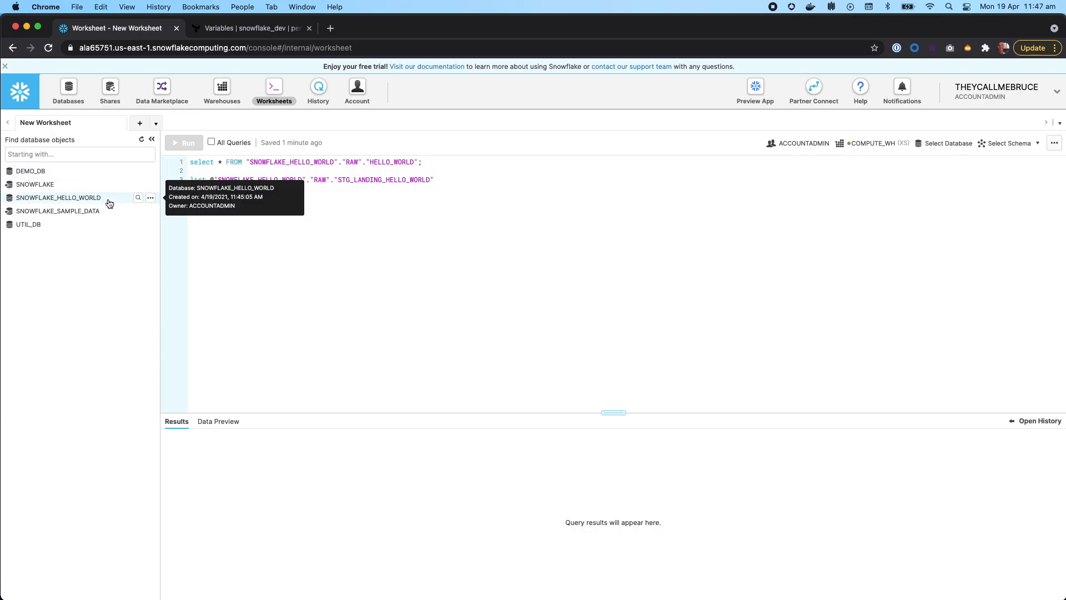
- Expand SNOWFLAKE_HELLO_WORLD > RAW > Tables, inspect HELLO_WORLD's six columns, and select its select query
left_click(59, 197)
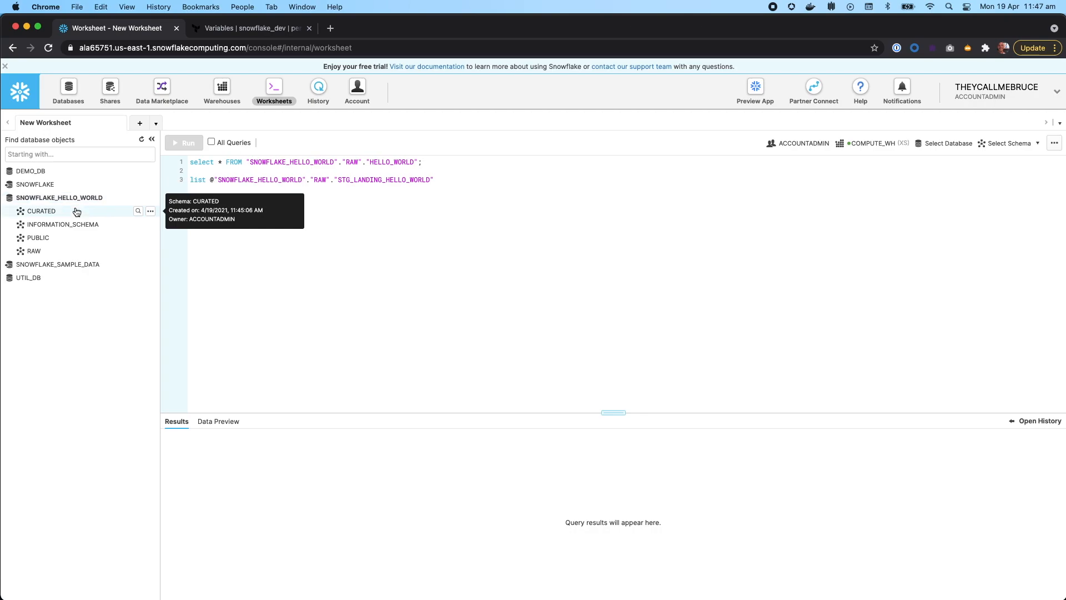
mouse_move(33, 251)
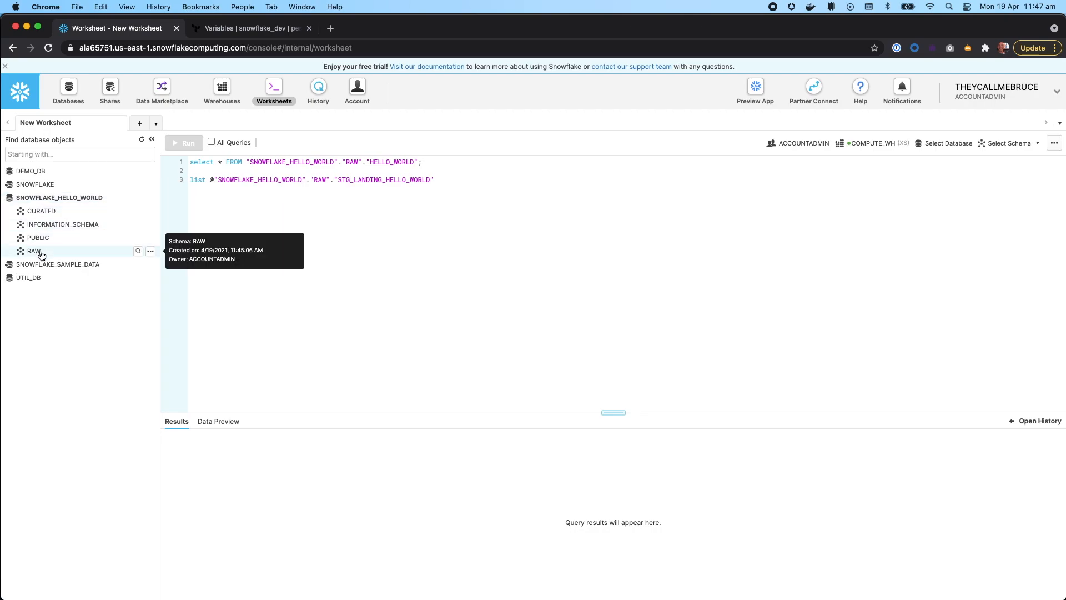
left_click(34, 250)
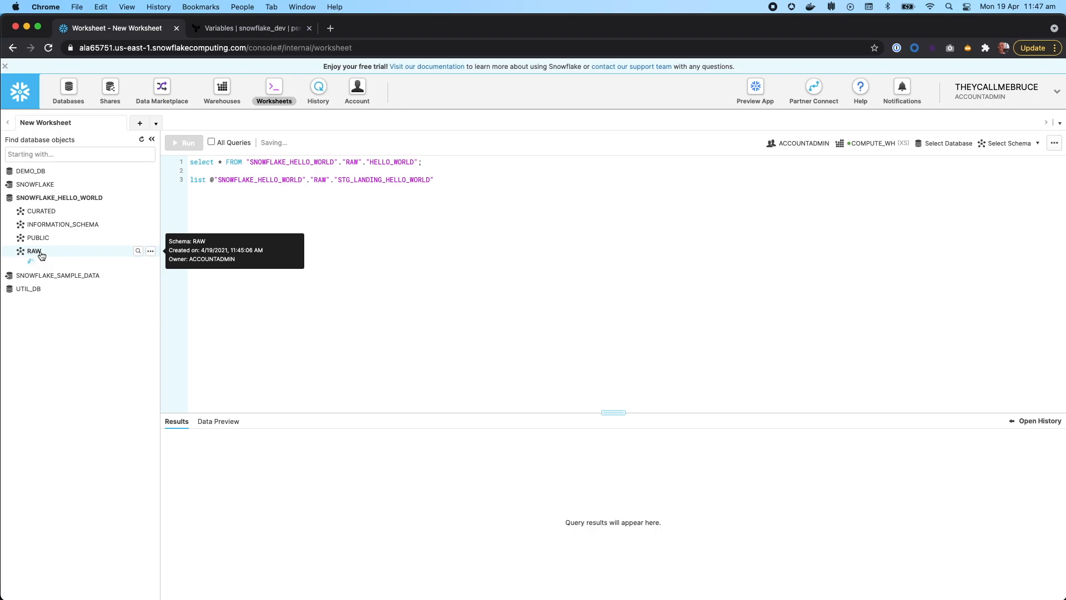
left_click(33, 250)
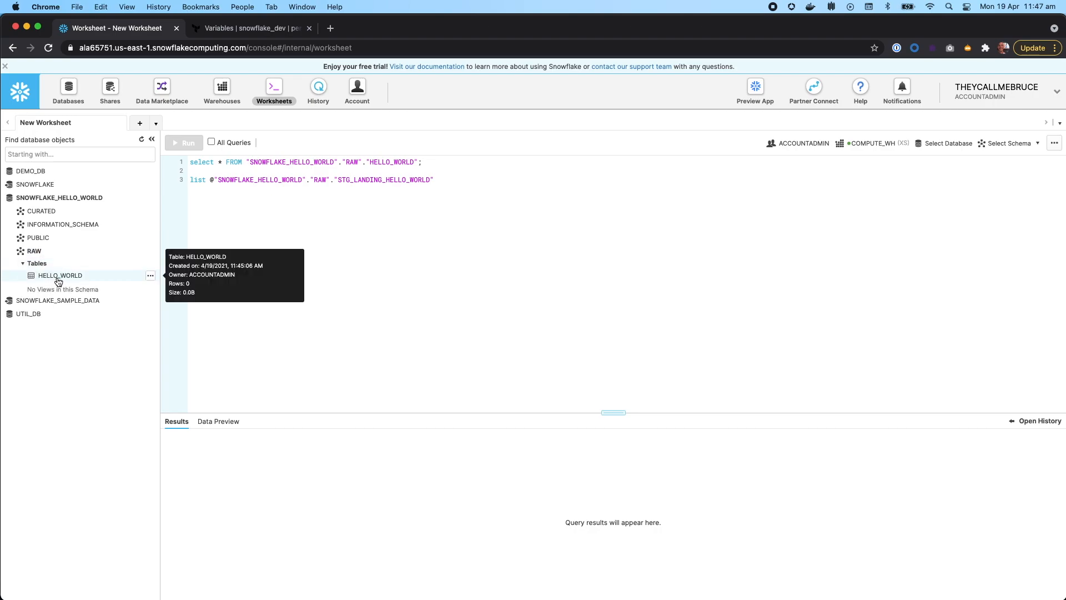
left_click(60, 275)
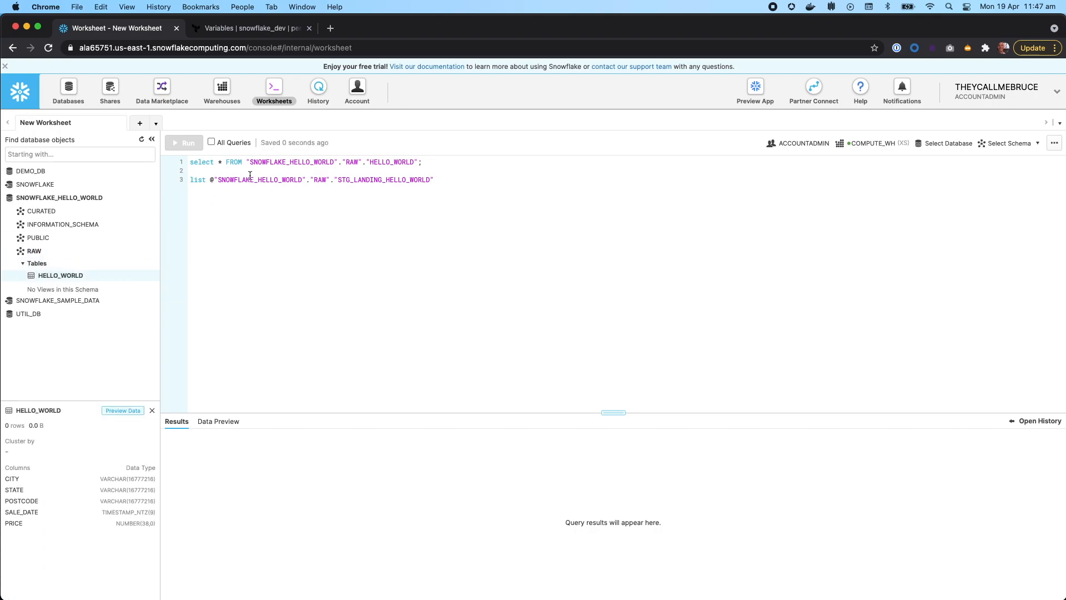
triple_click(306, 161)
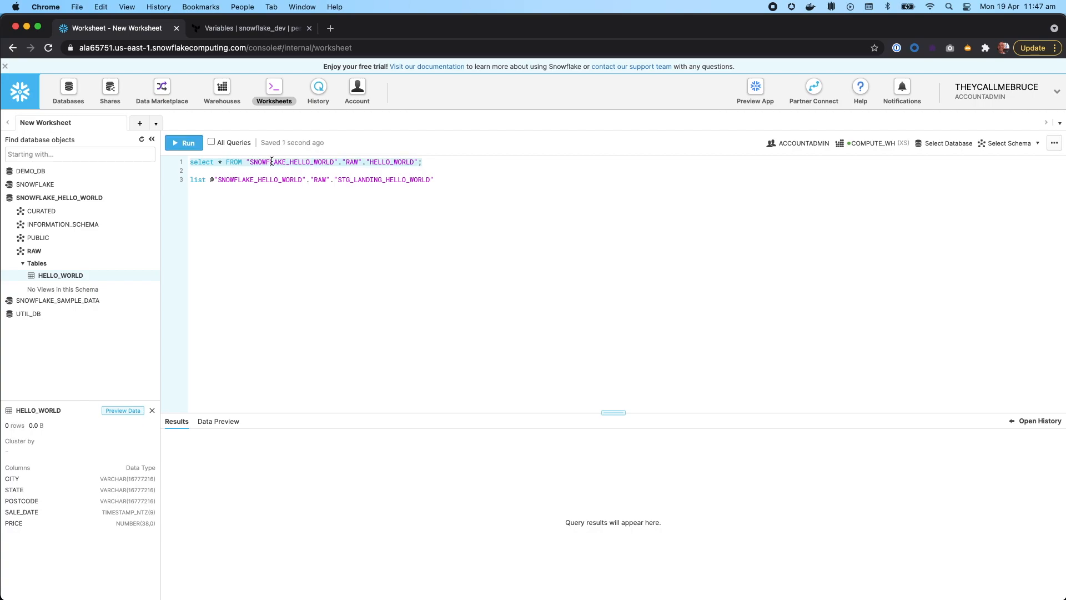
mouse_move(183, 142)
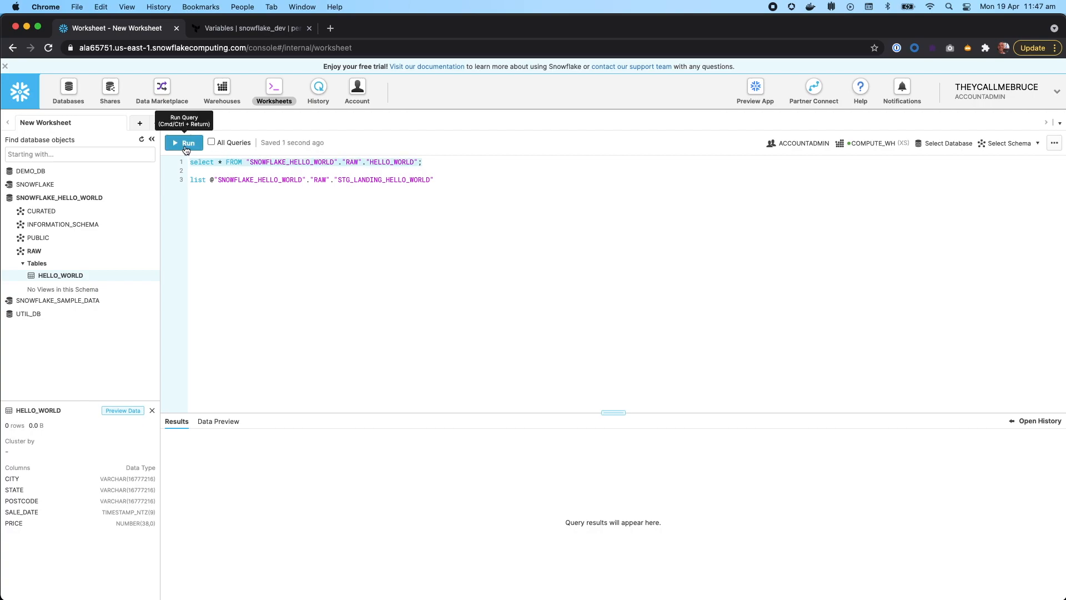
left_click(184, 143)
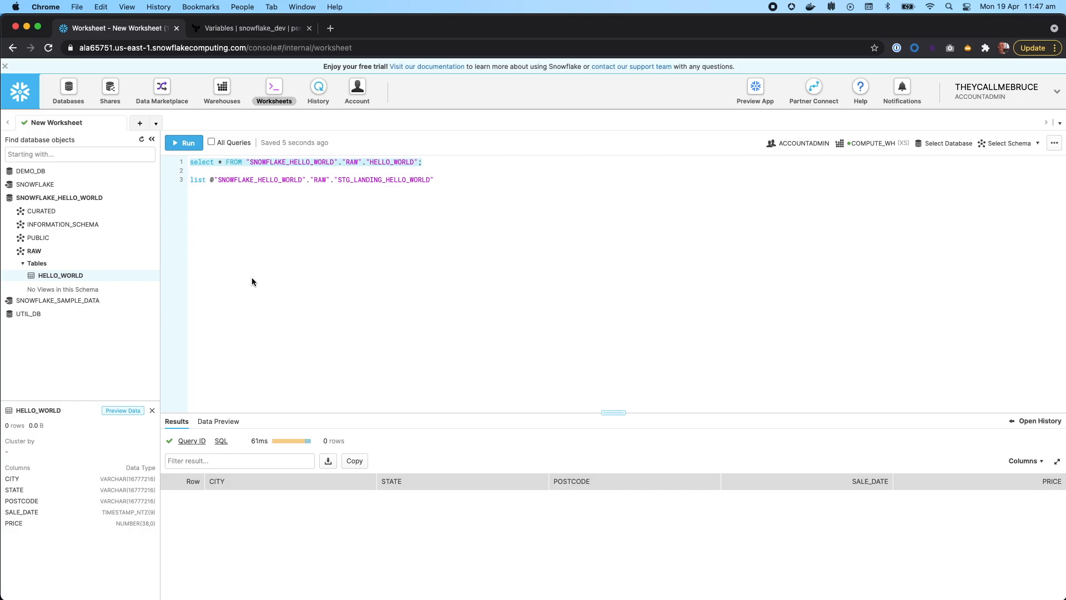
mouse_move(461, 257)
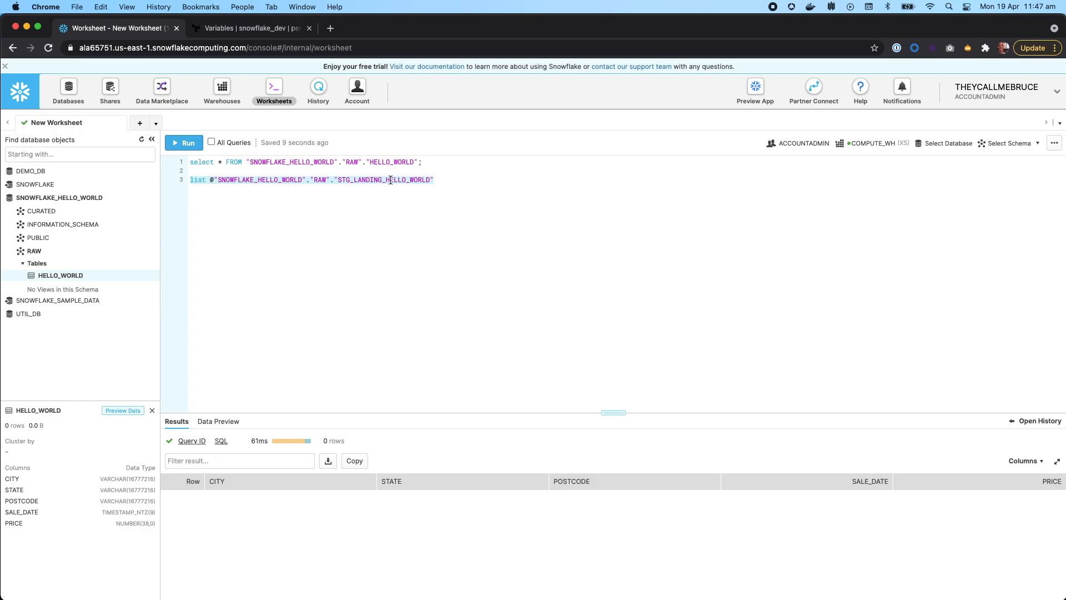
mouse_move(189, 143)
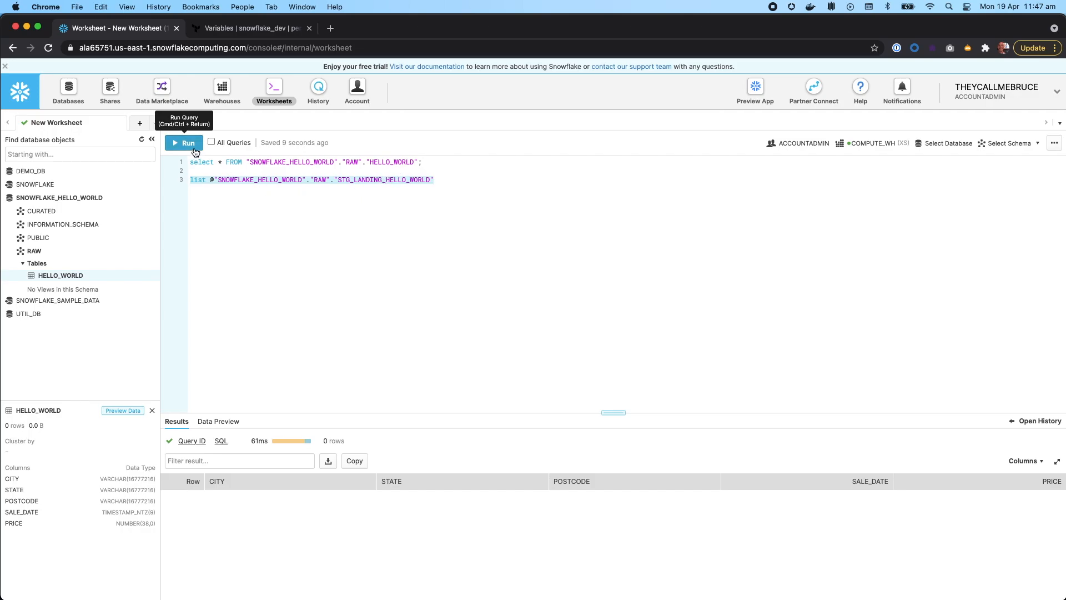
left_click(184, 143)
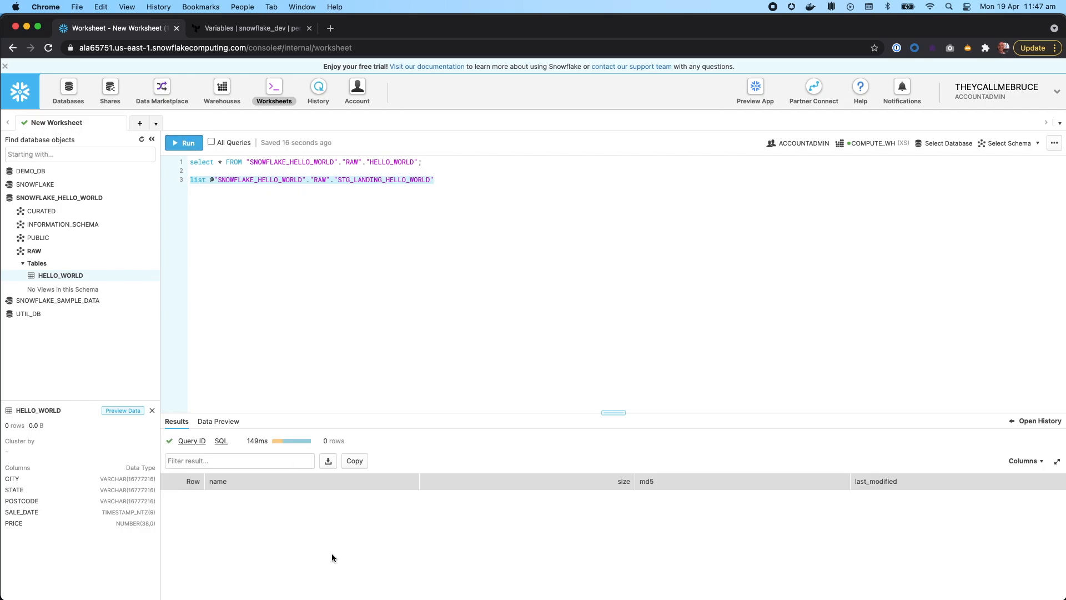
mouse_move(741, 530)
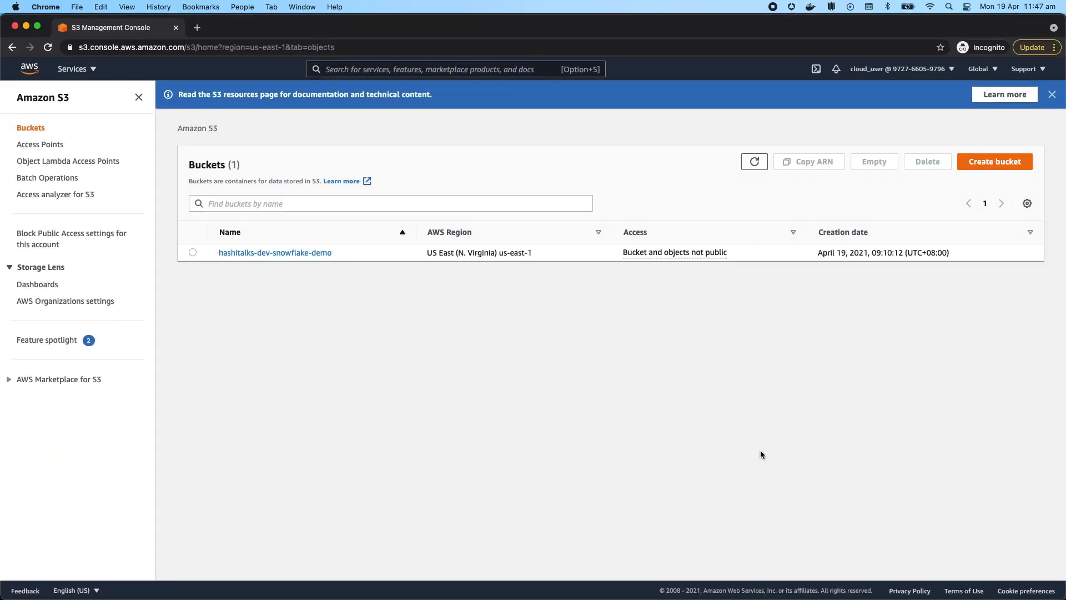
mouse_move(261, 302)
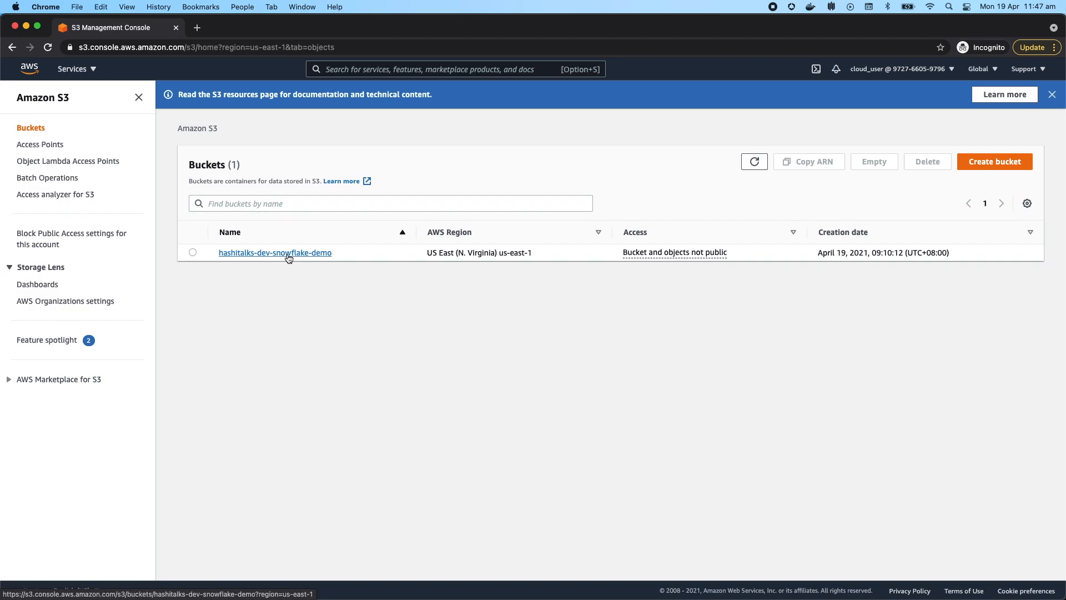
- Navigate into hashitalks-dev-snowflake-demo bucket's empty hello-world/ folder
left_click(275, 252)
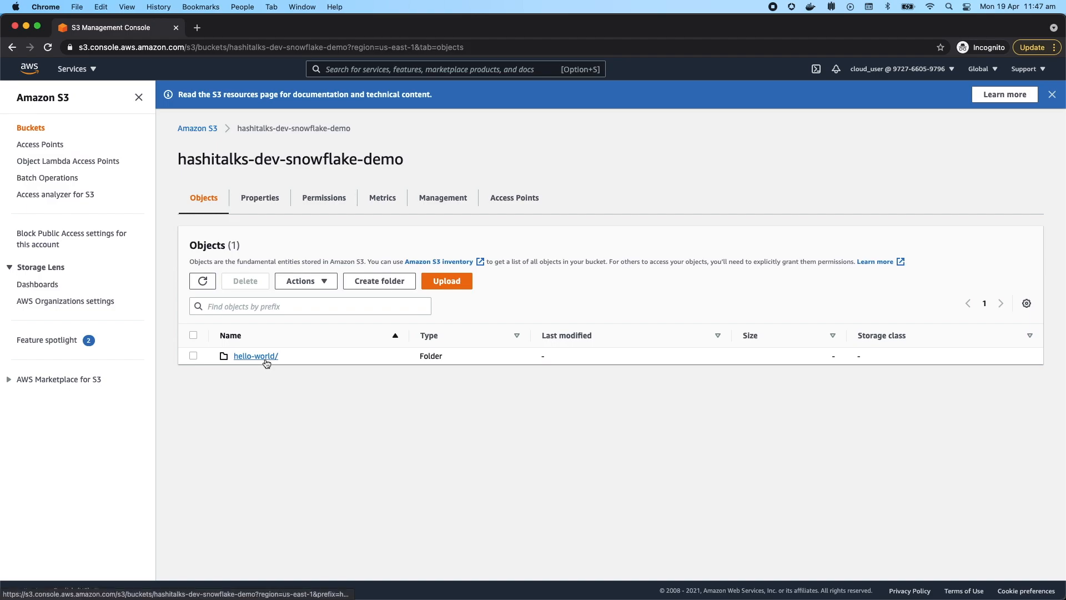
left_click(255, 356)
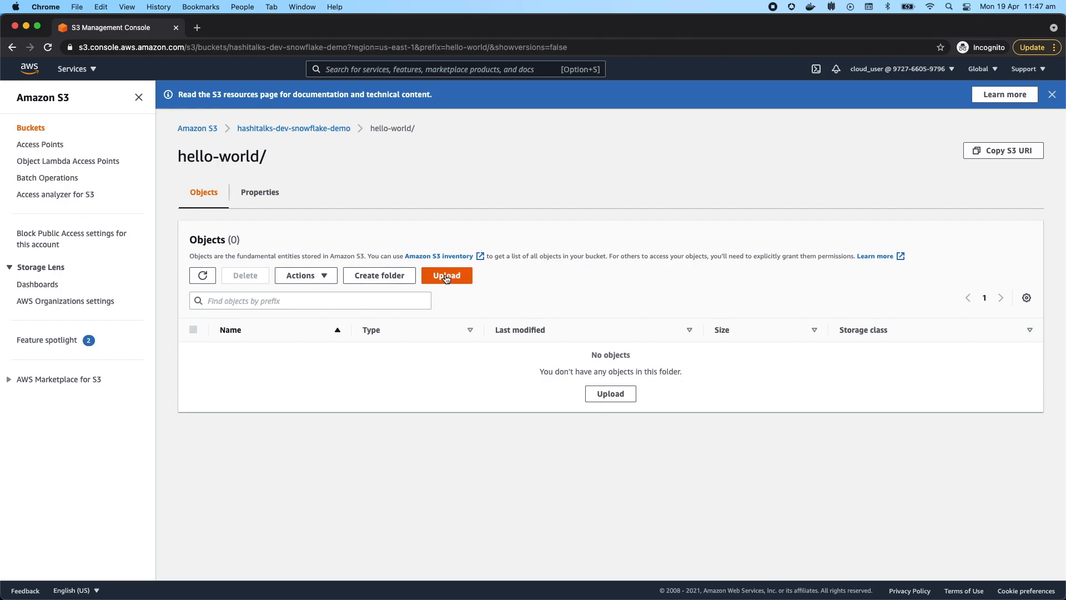
- Upload sales.json, sales2.json and sales3.json into hello-world/ and return to the folder listing
left_click(446, 274)
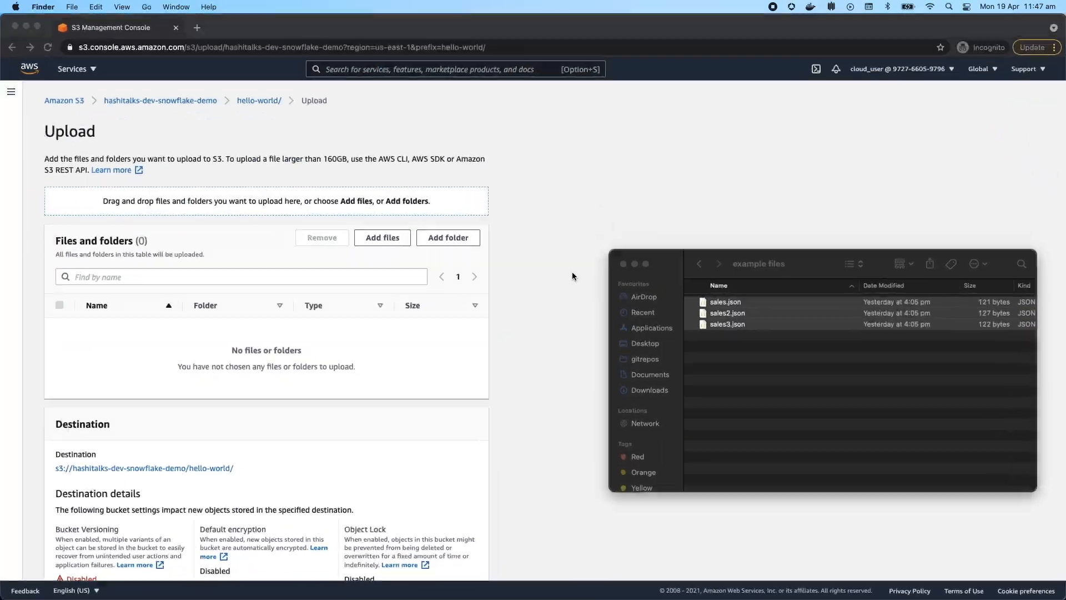
left_click(727, 312)
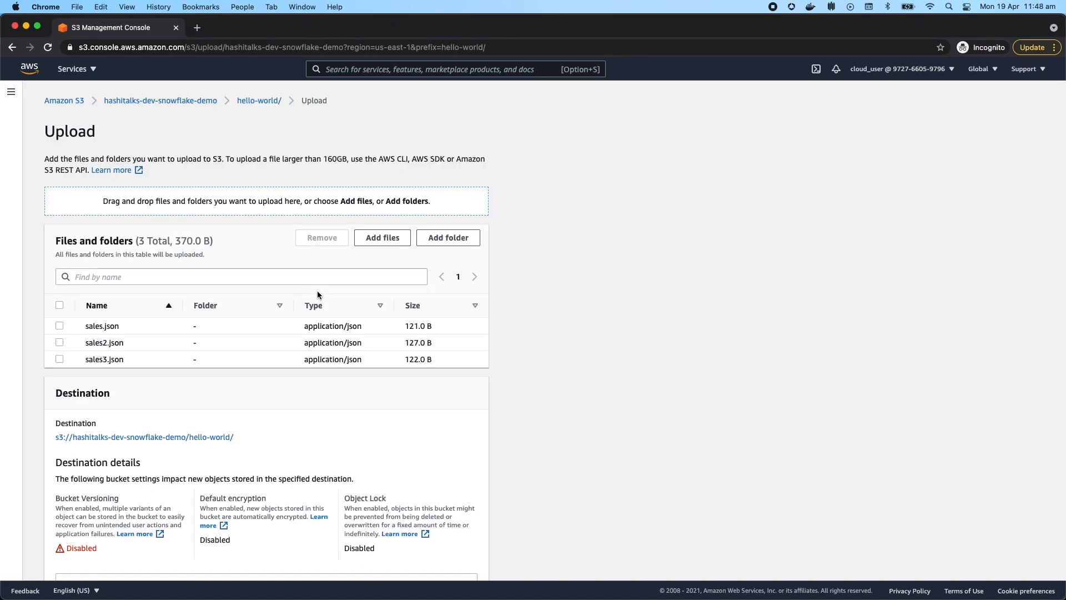
mouse_move(392, 421)
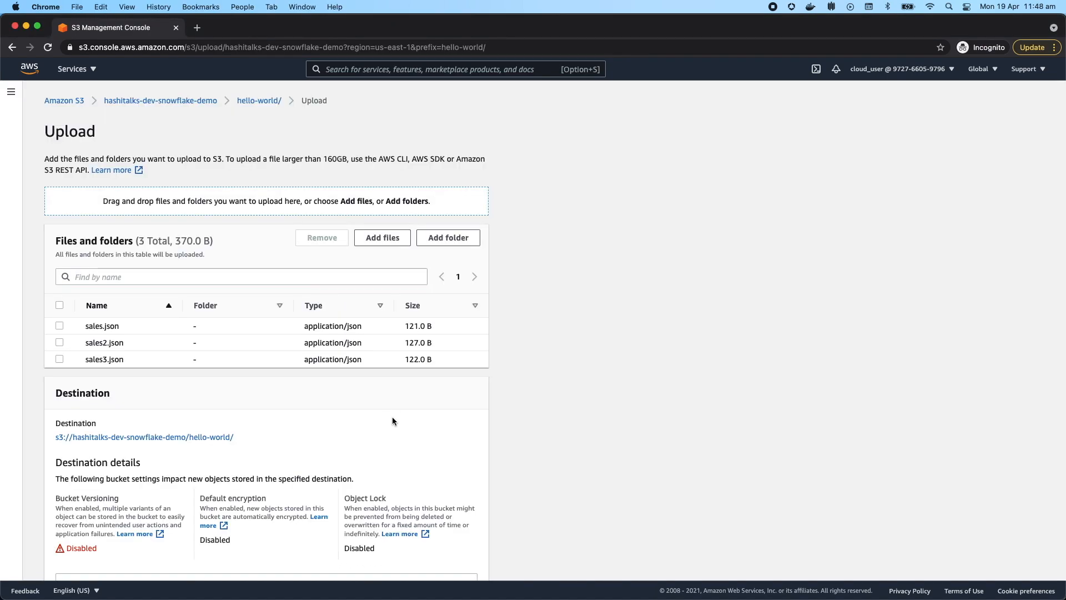
scroll("down", 3)
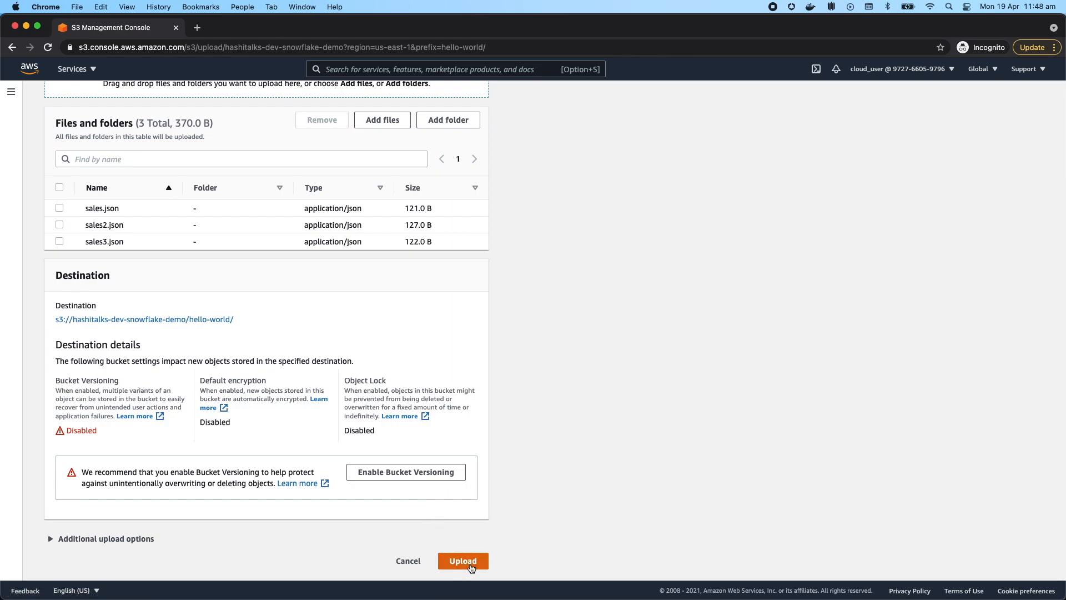
left_click(463, 561)
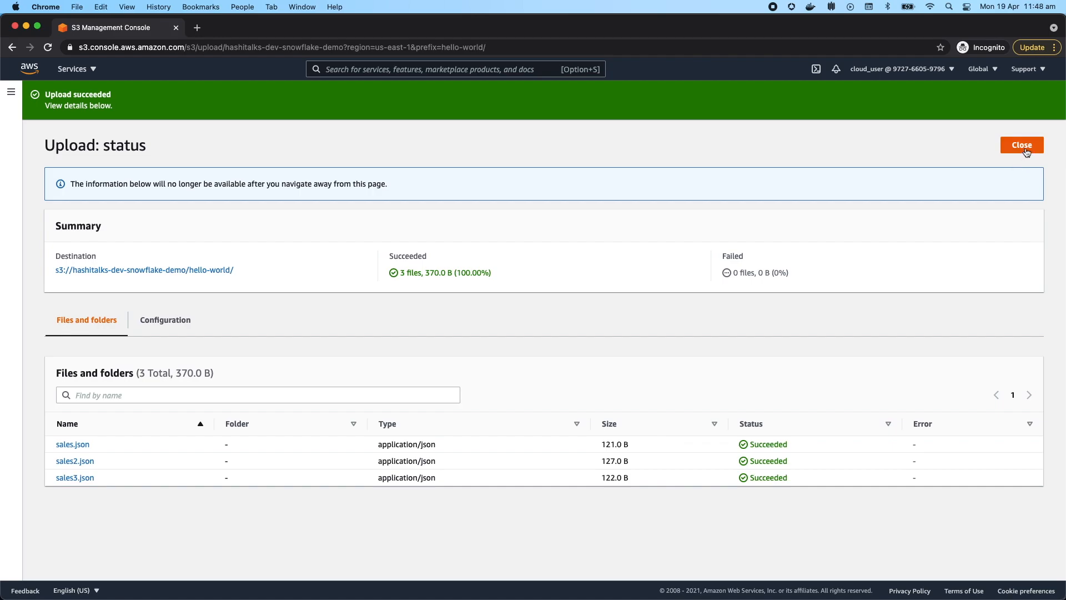
left_click(1021, 145)
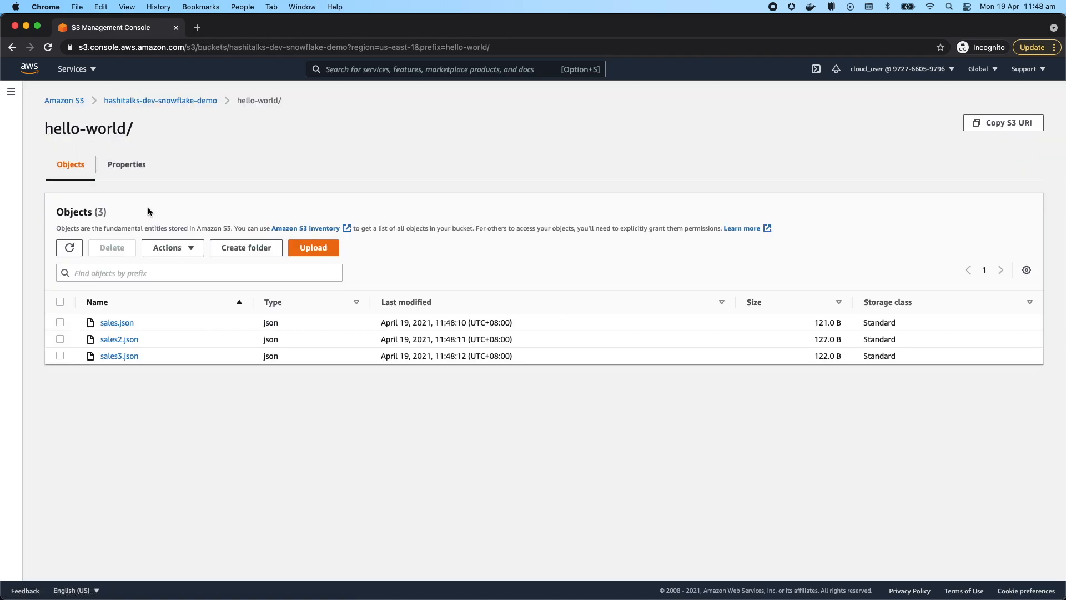
- In bucket Properties, locate the event notification sending Put events on hello-world/ to an SQS queue
left_click(160, 100)
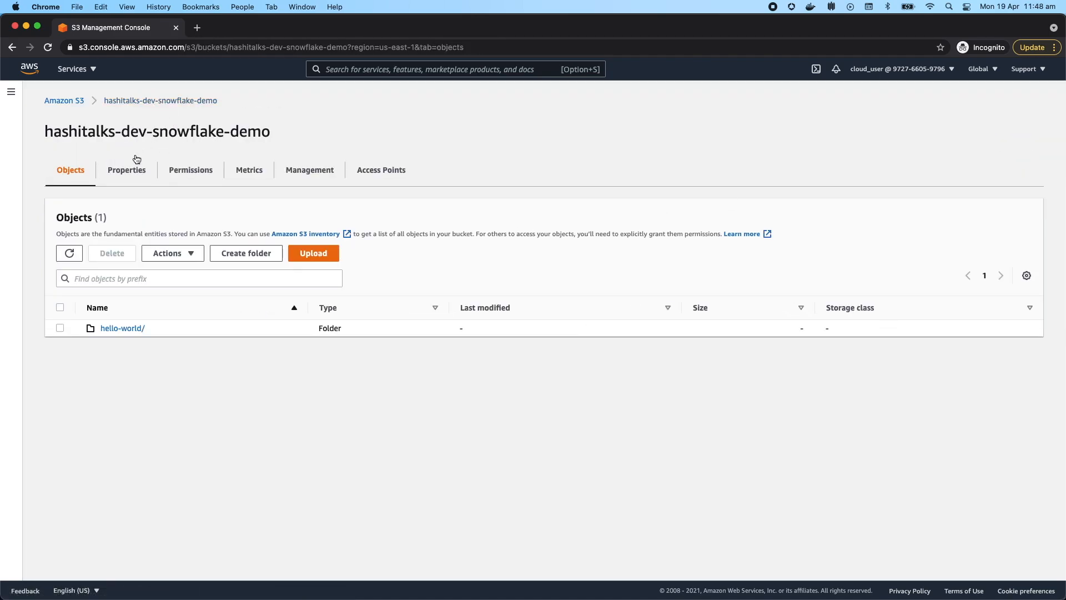
left_click(127, 170)
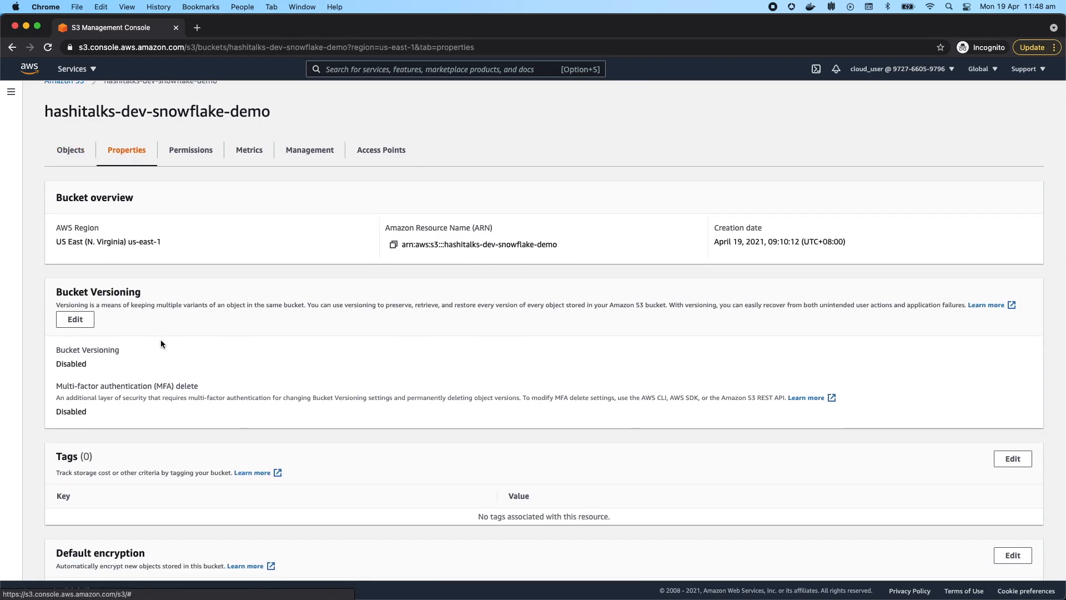
scroll("down", 3)
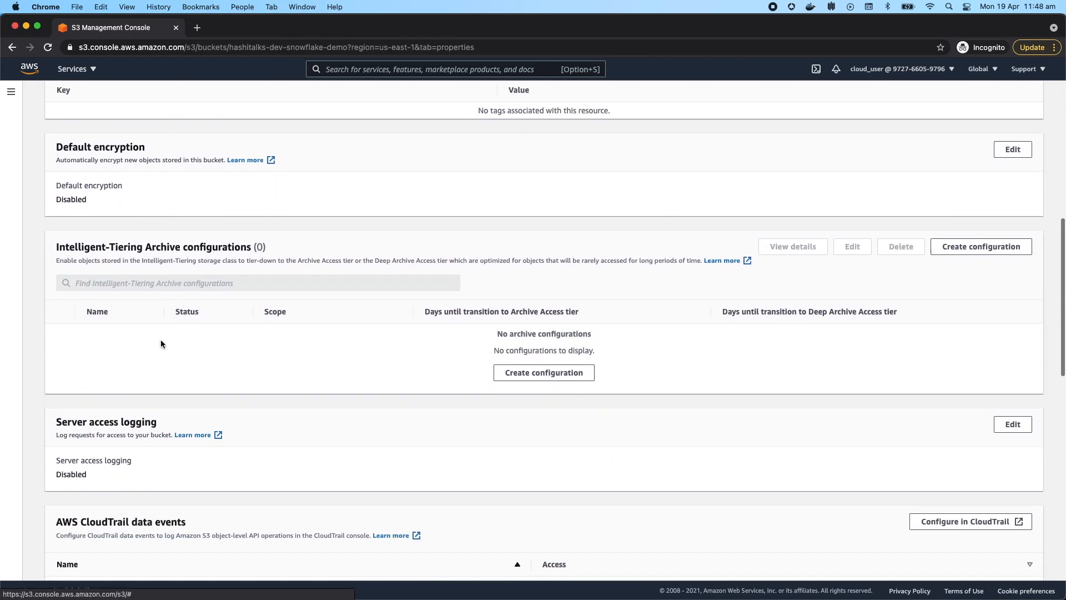
scroll("down", 3)
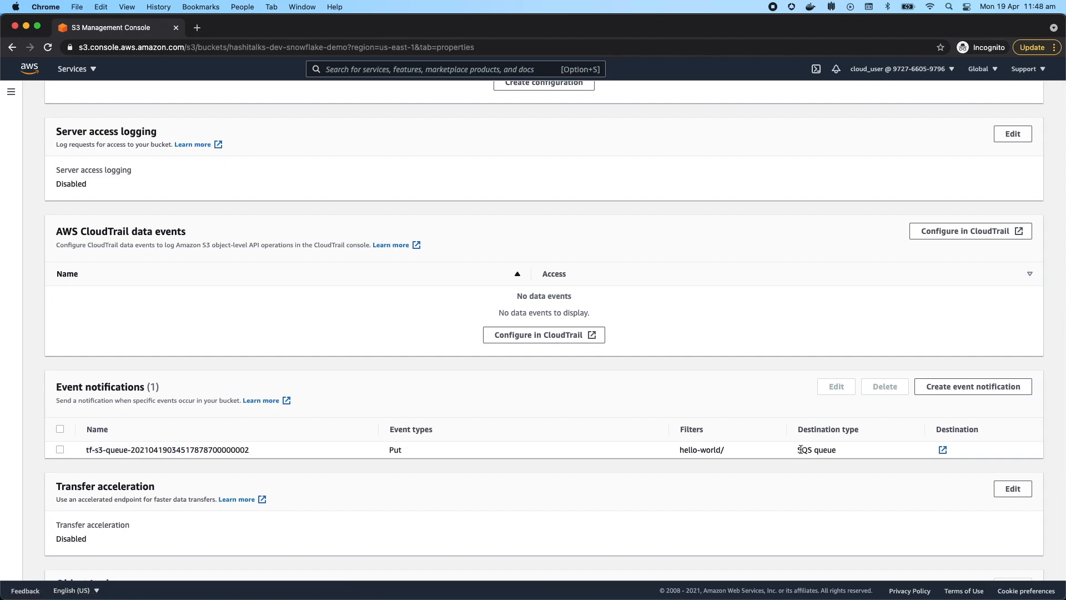
double_click(816, 449)
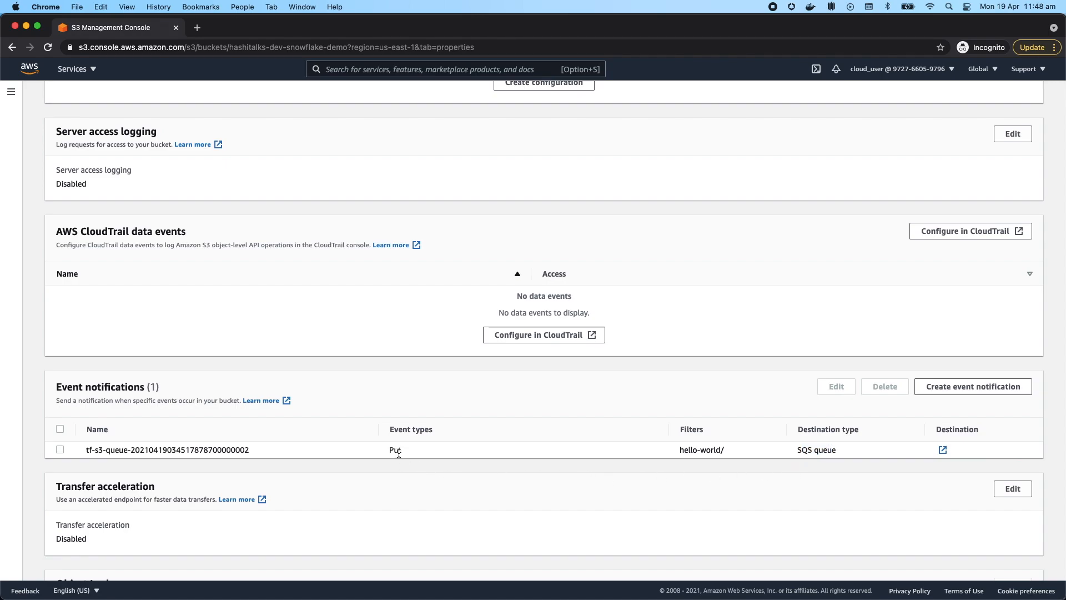
double_click(699, 449)
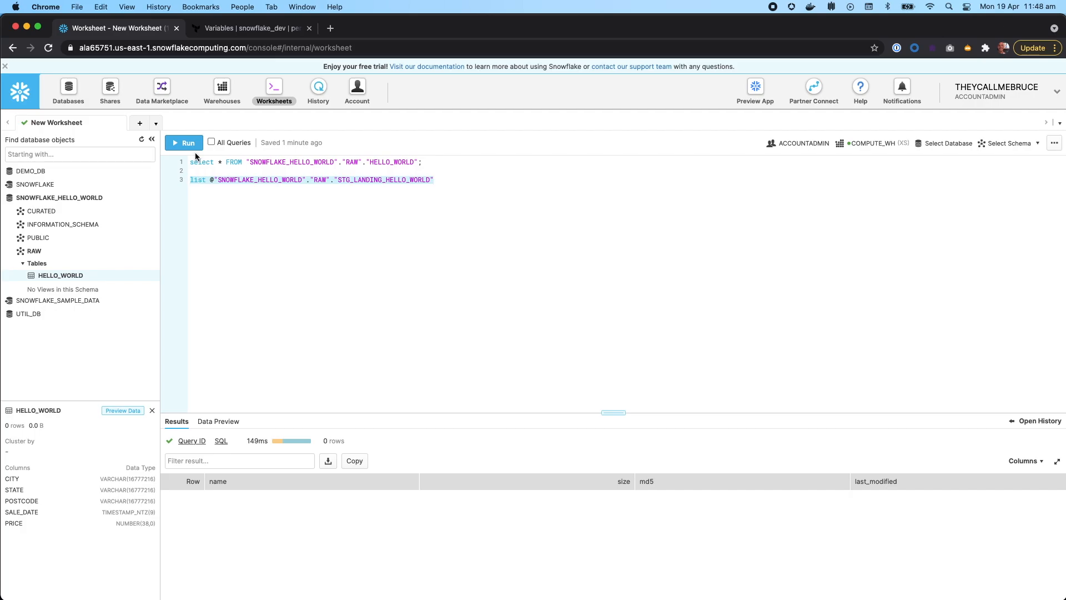
mouse_move(188, 142)
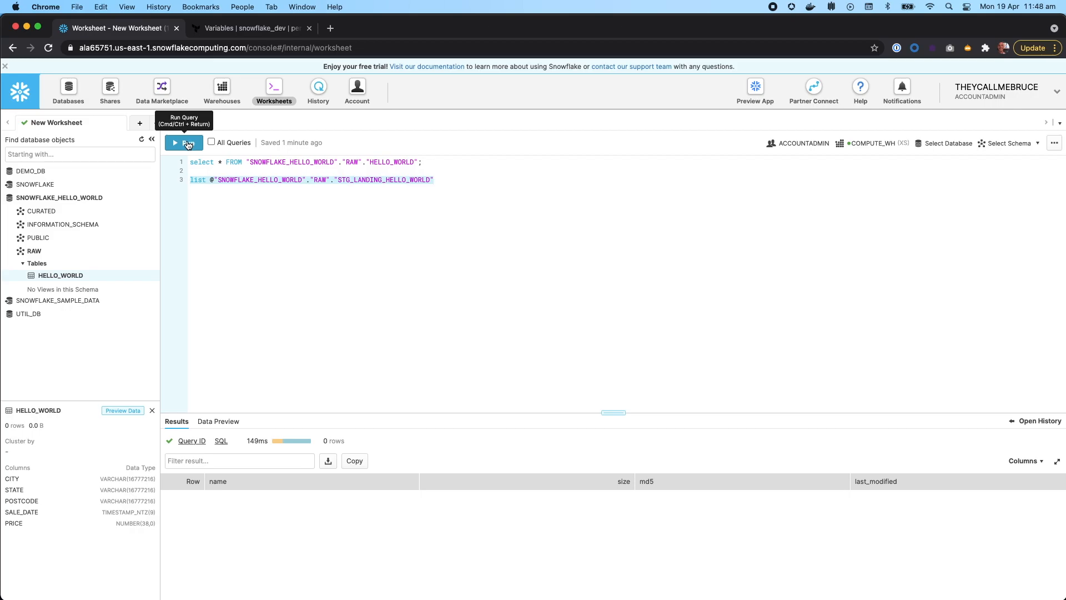
left_click(184, 142)
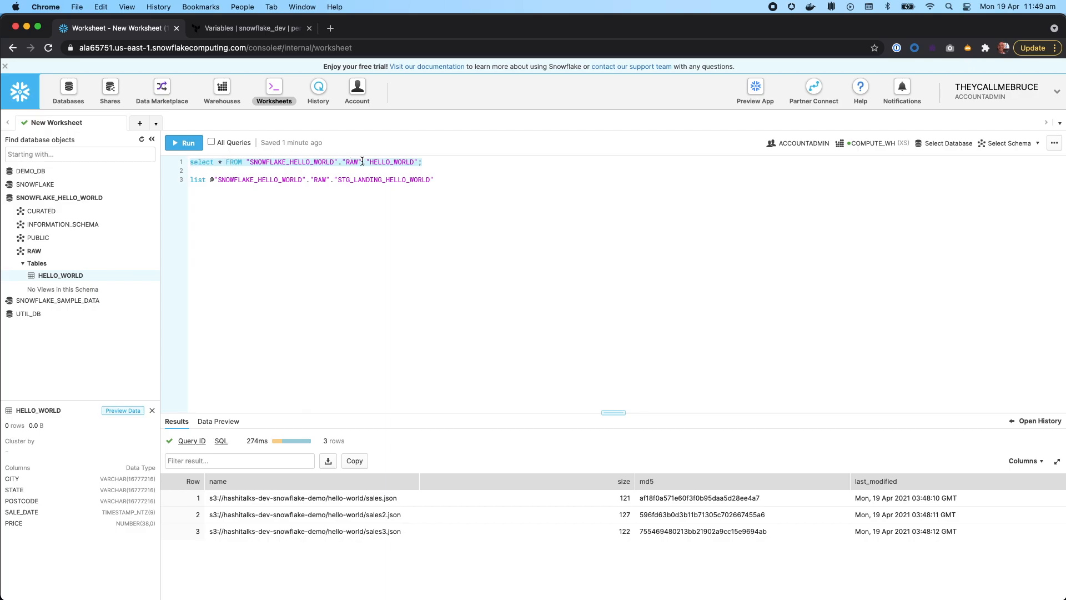
mouse_move(184, 143)
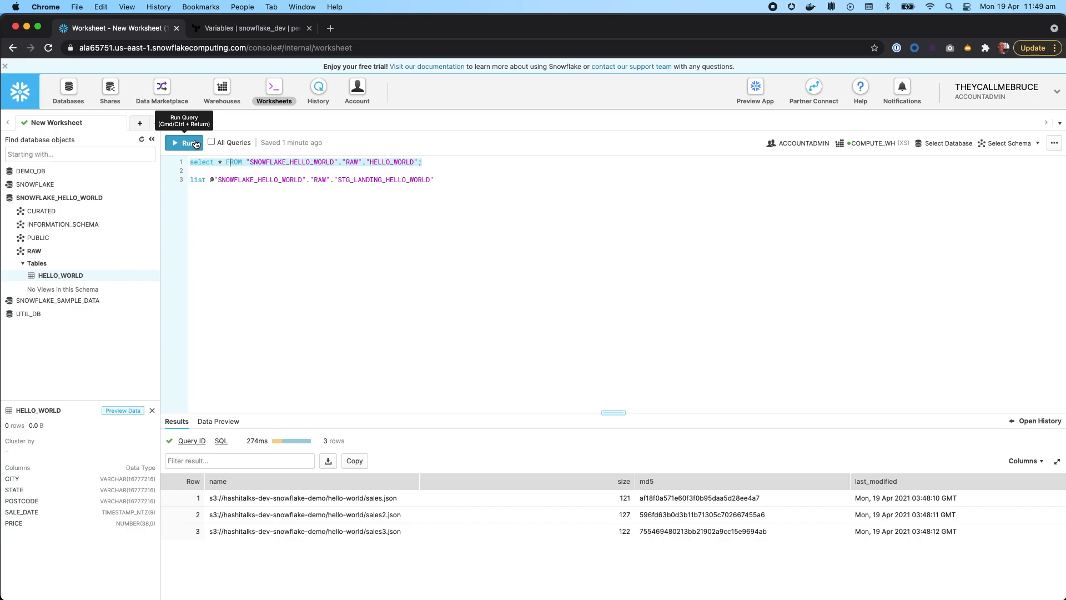
- Re-run SELECT * FROM HELLO_WORLD until the Leederville, Perth and Mt Lawley sales rows appear
left_click(188, 142)
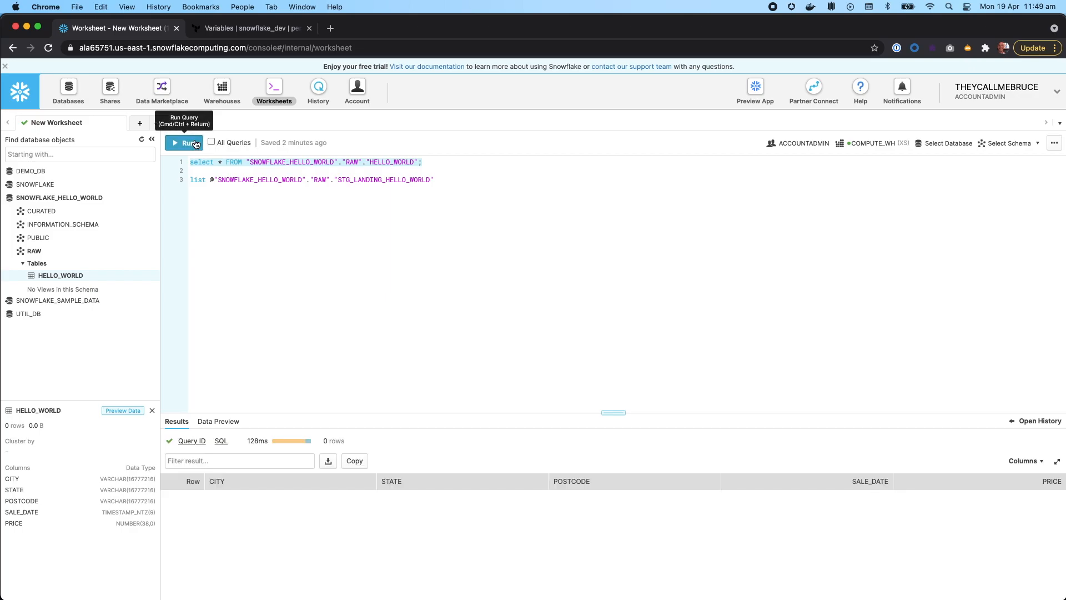
left_click(184, 143)
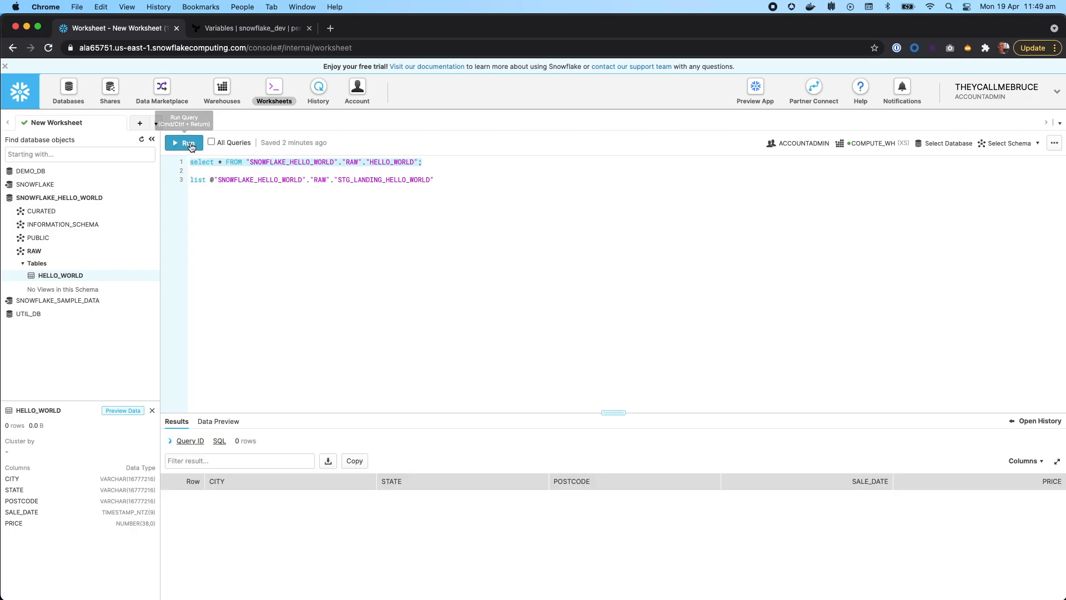
left_click(184, 143)
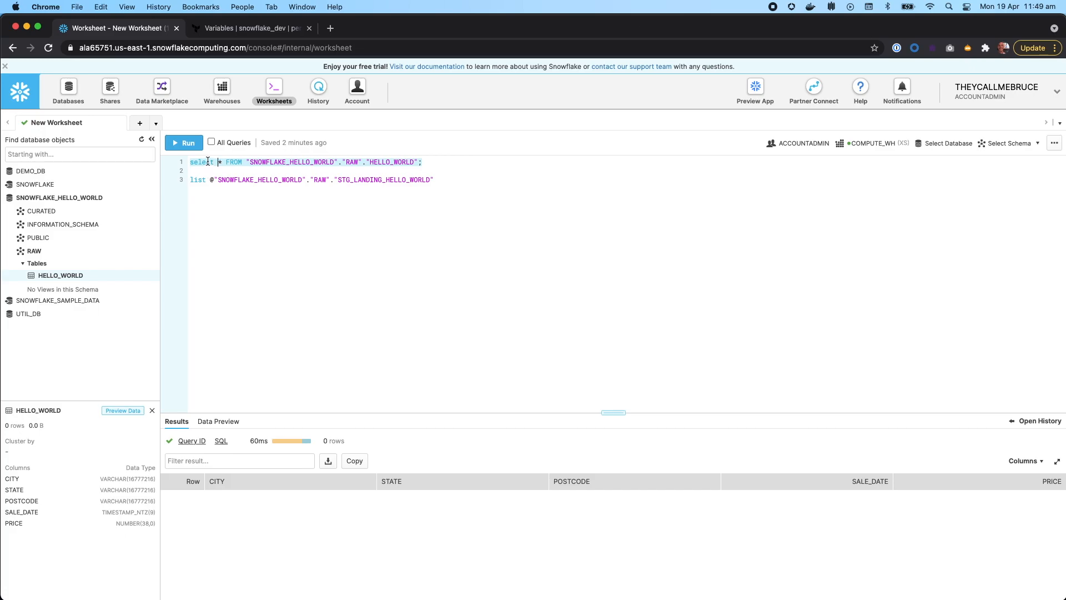
left_click(183, 142)
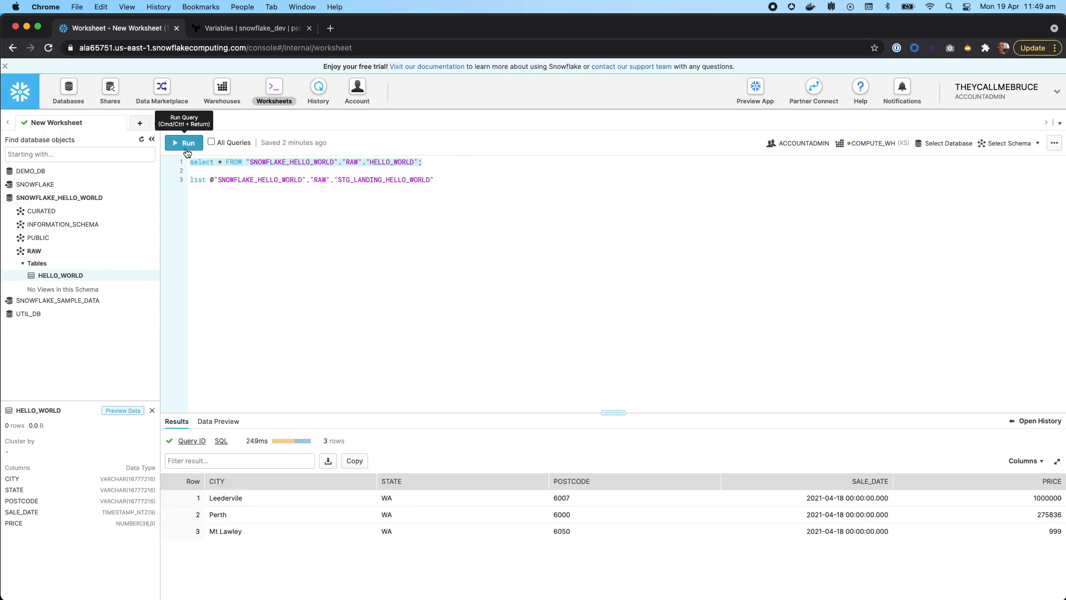
mouse_move(521, 360)
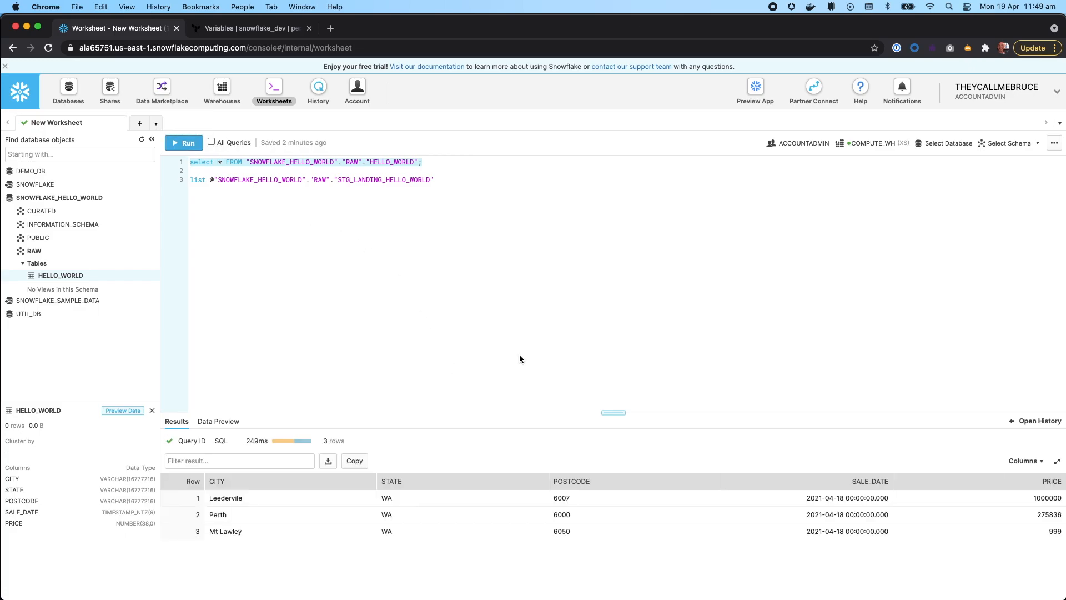
left_click(216, 481)
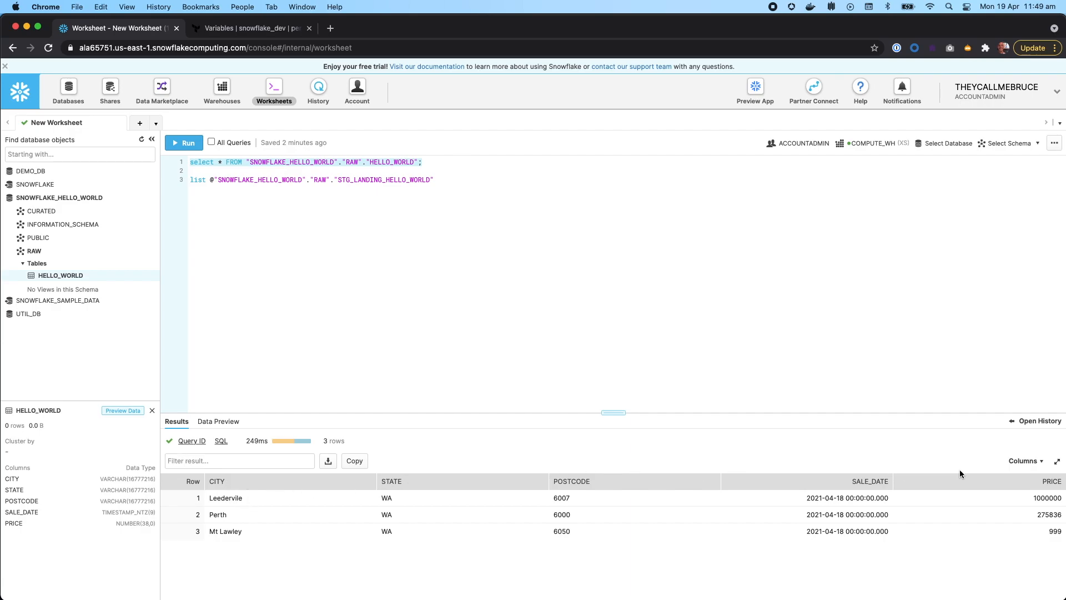
mouse_move(678, 496)
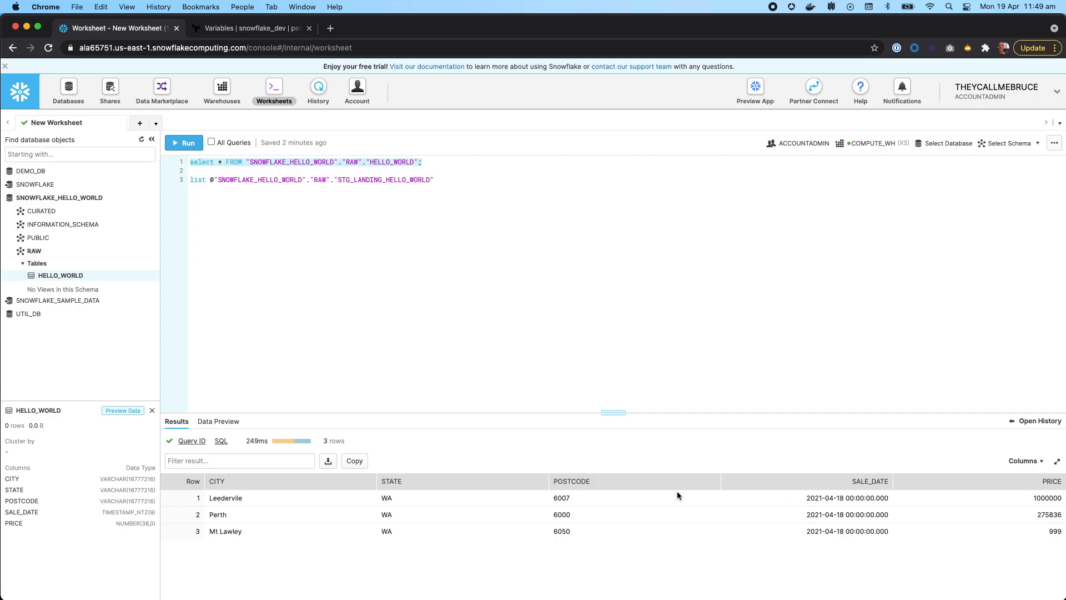
mouse_move(627, 393)
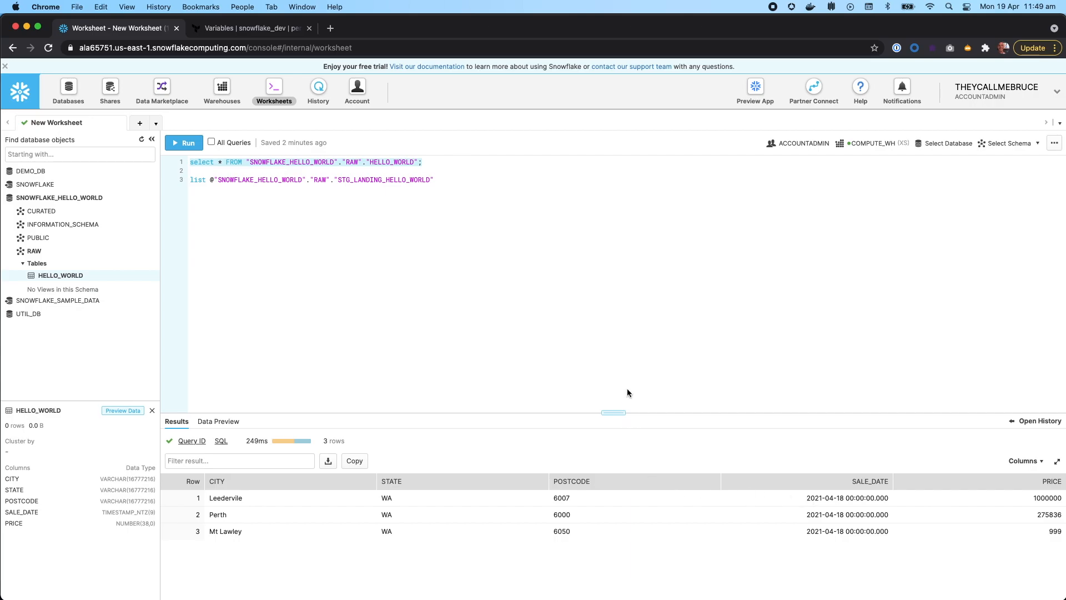
mouse_move(466, 278)
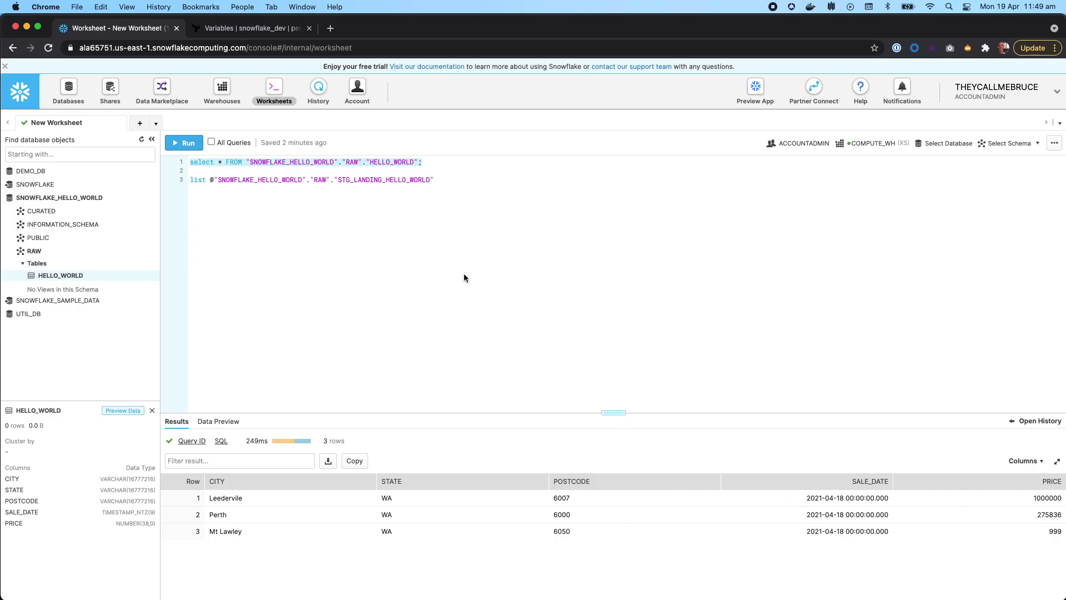